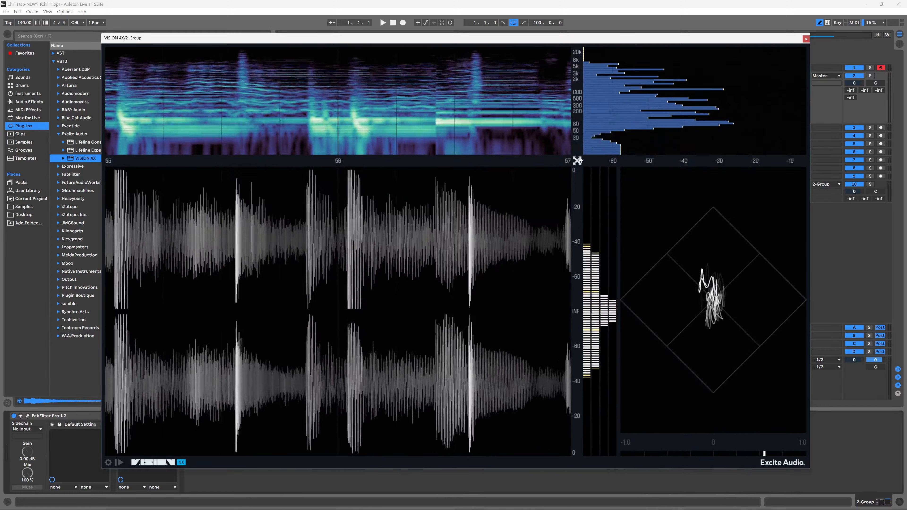
Step: Maximize the waveform display so it fills the analyzer window
left_click(800, 53)
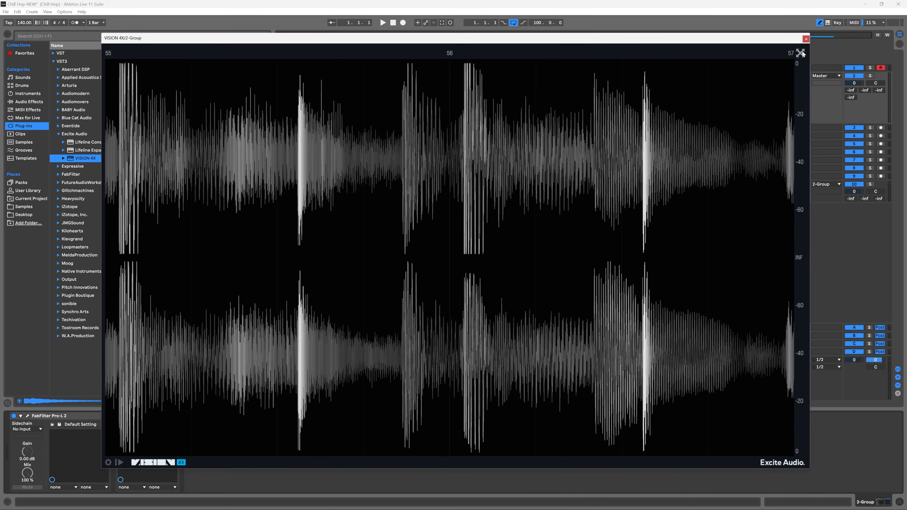
mouse_move(777, 81)
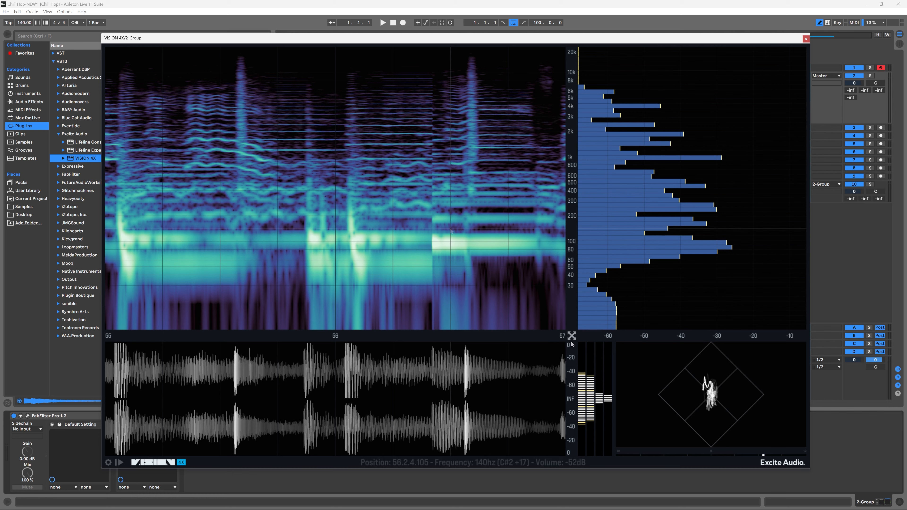
mouse_move(441, 173)
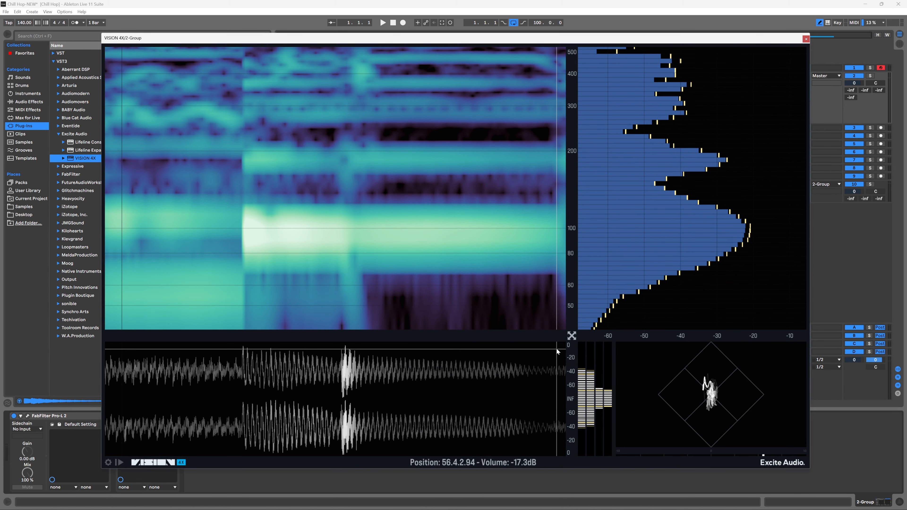
mouse_move(338, 113)
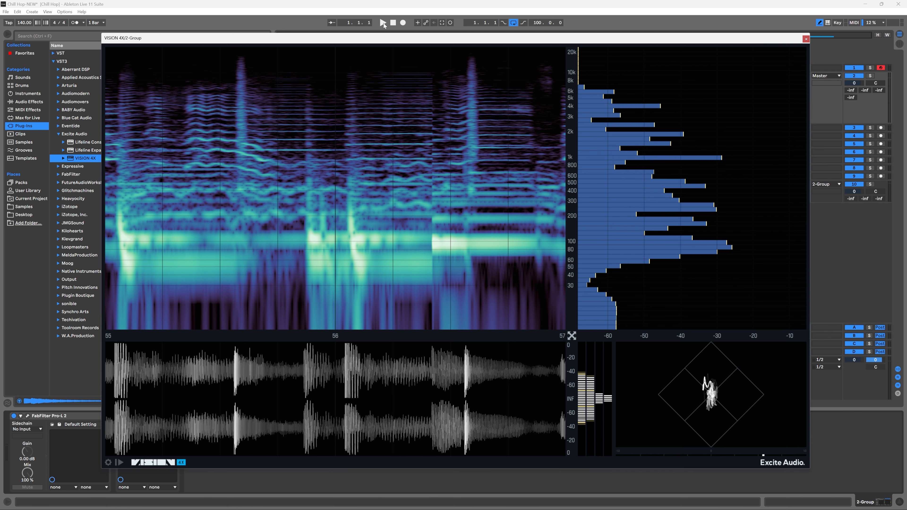
Step: Start playback from Live's transport to watch the opening bars in the analyzer
left_click(381, 23)
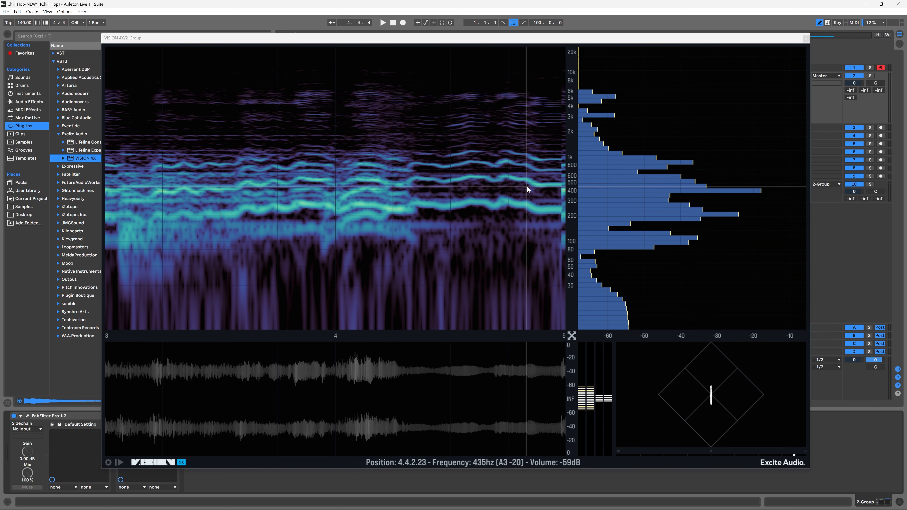
mouse_move(433, 216)
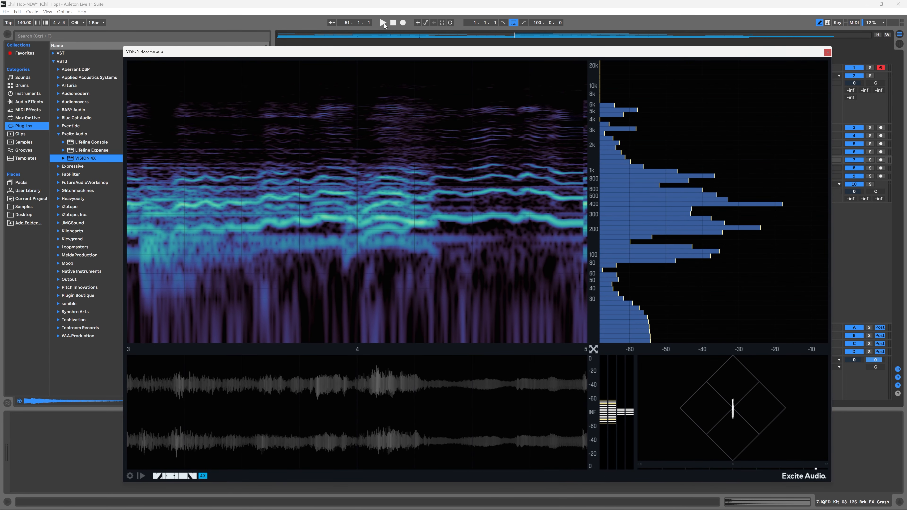
Step: Restart playback to follow the reference curve and peak markers in the bar graph
left_click(382, 23)
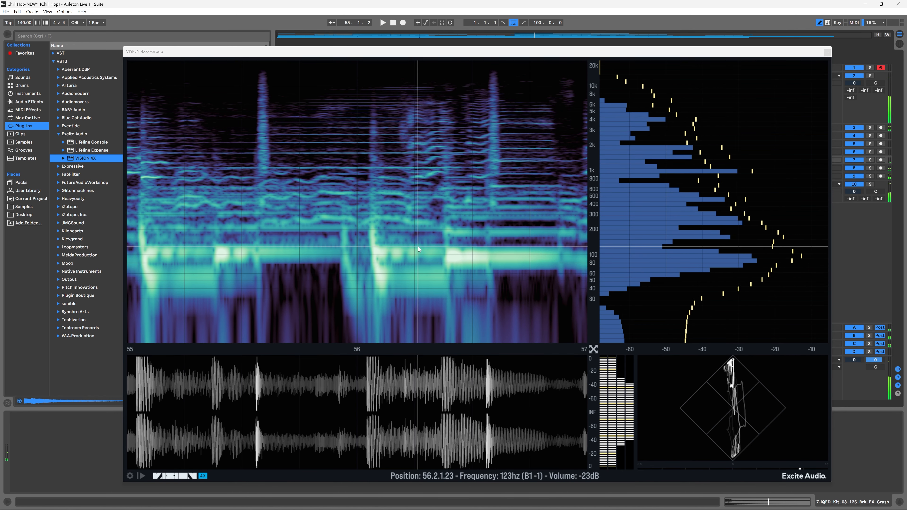
mouse_move(360, 260)
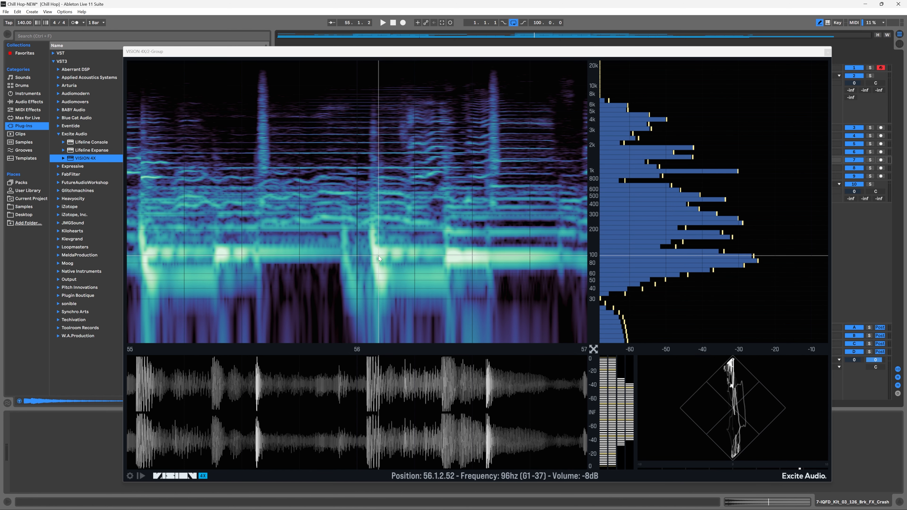
mouse_move(377, 259)
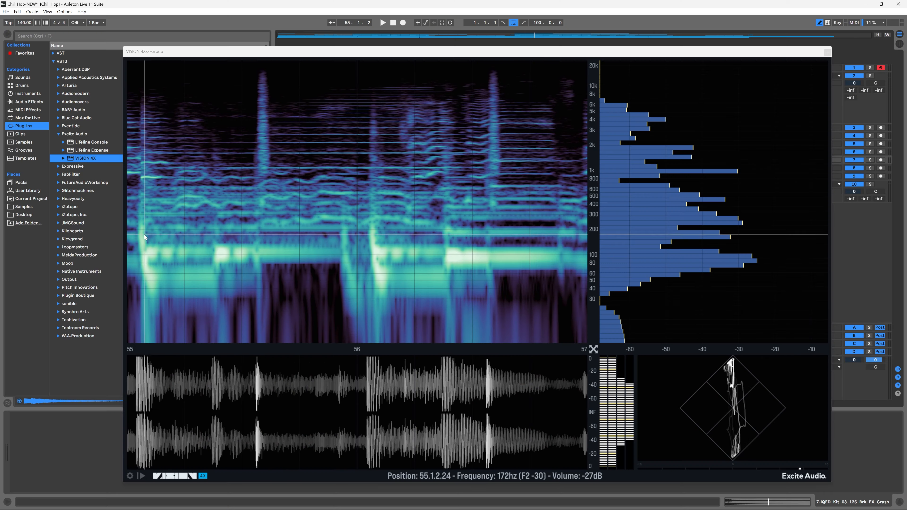
mouse_move(463, 278)
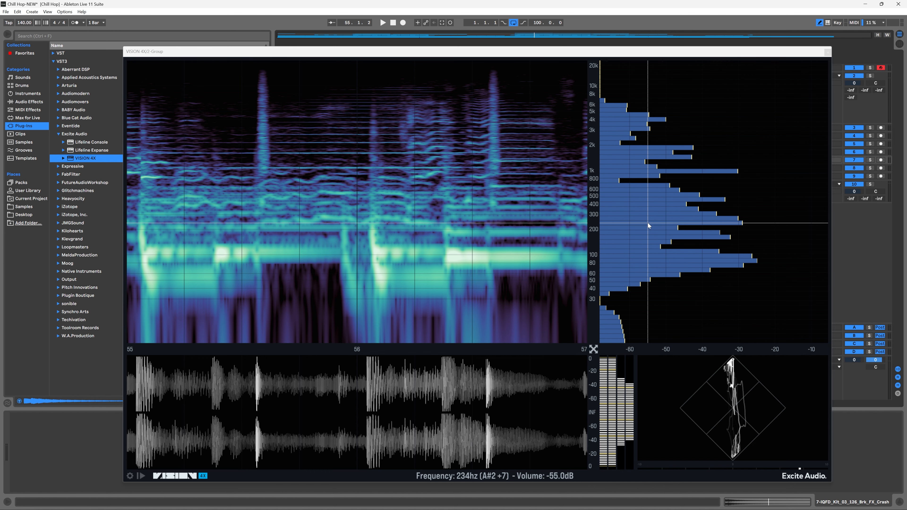
Step: Resume playback of the mix before opening the analyzer settings
left_click(382, 22)
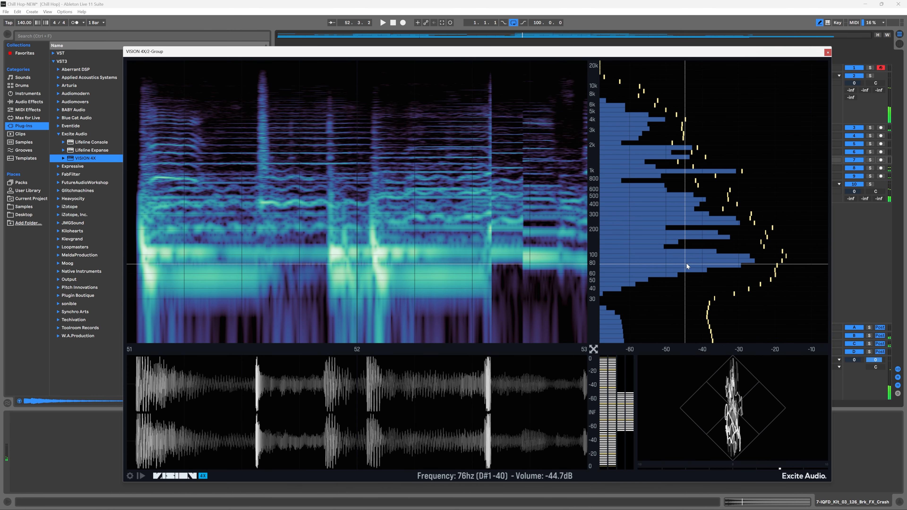
mouse_move(693, 259)
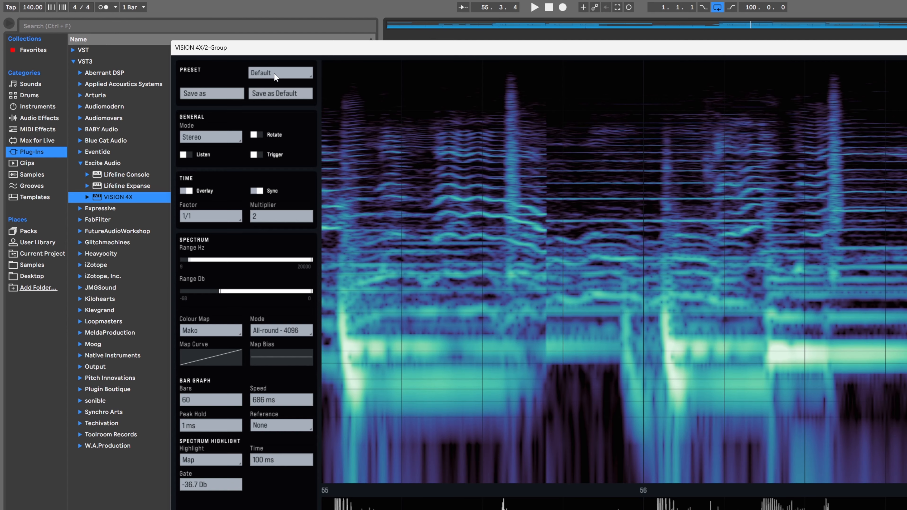
left_click(280, 72)
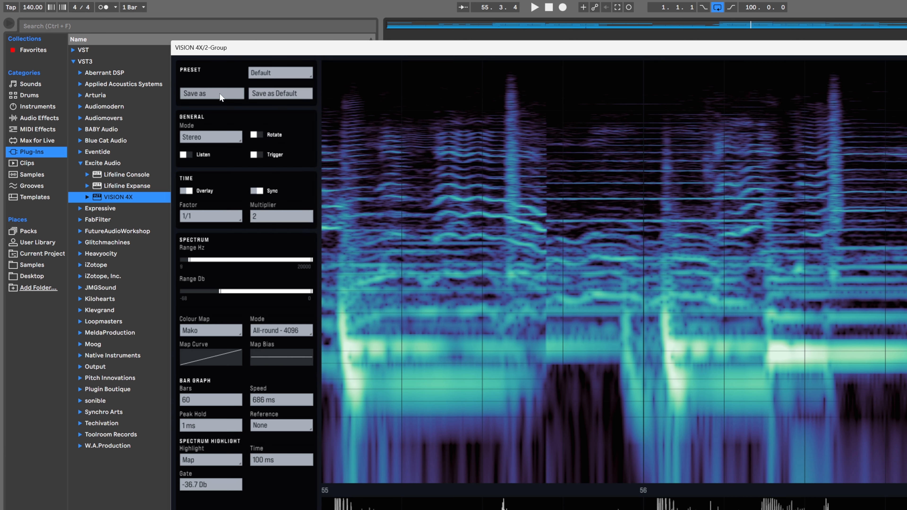
mouse_move(281, 94)
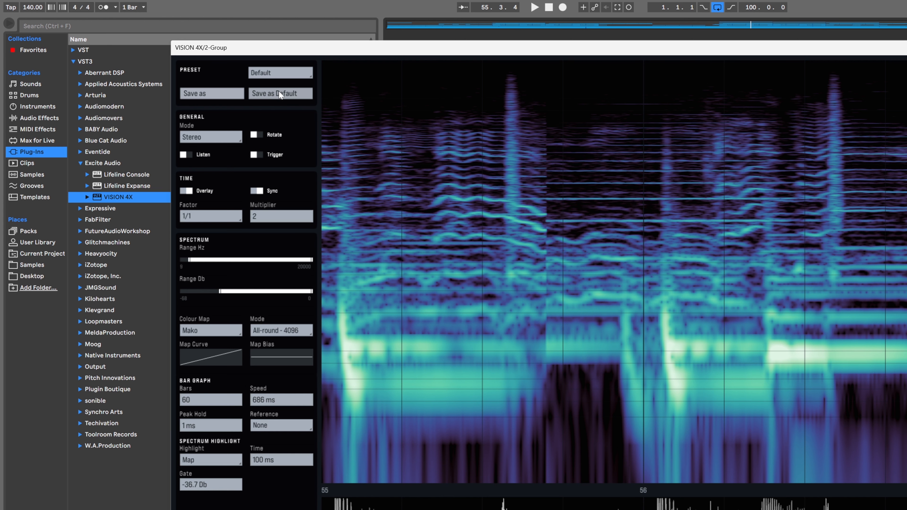
mouse_move(286, 93)
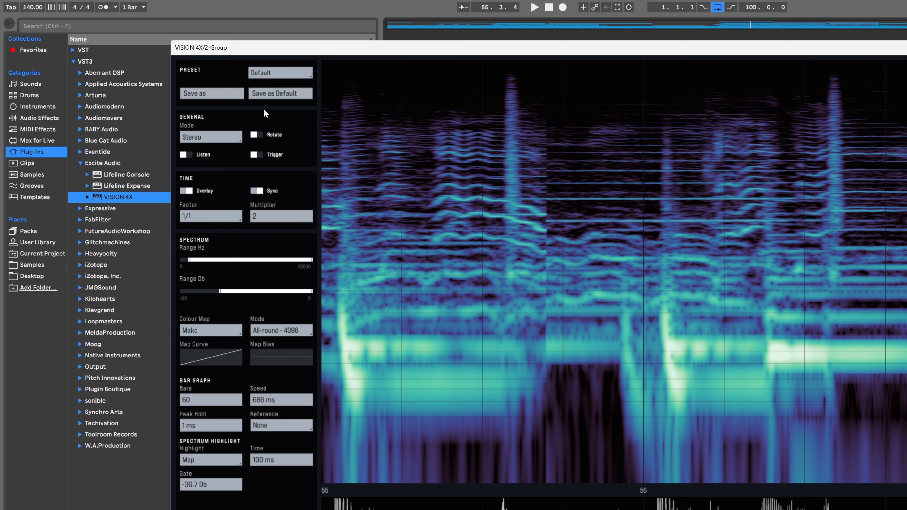
mouse_move(202, 121)
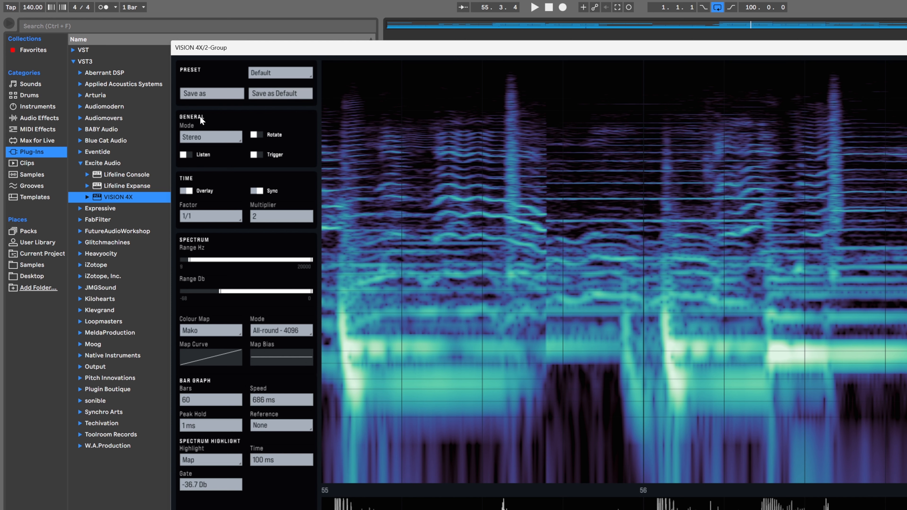
mouse_move(194, 142)
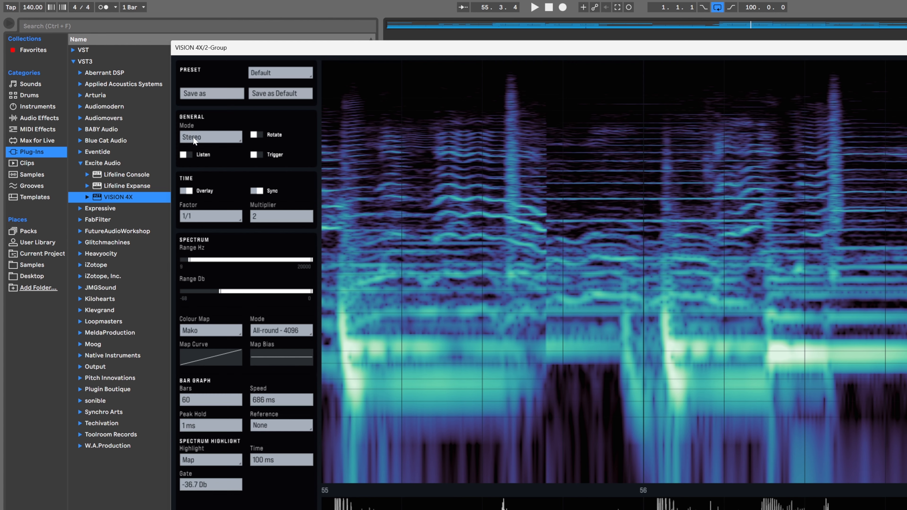
Step: Switch the General Mode to Side, then to Mid so only the Mid channel is analysed
left_click(210, 137)
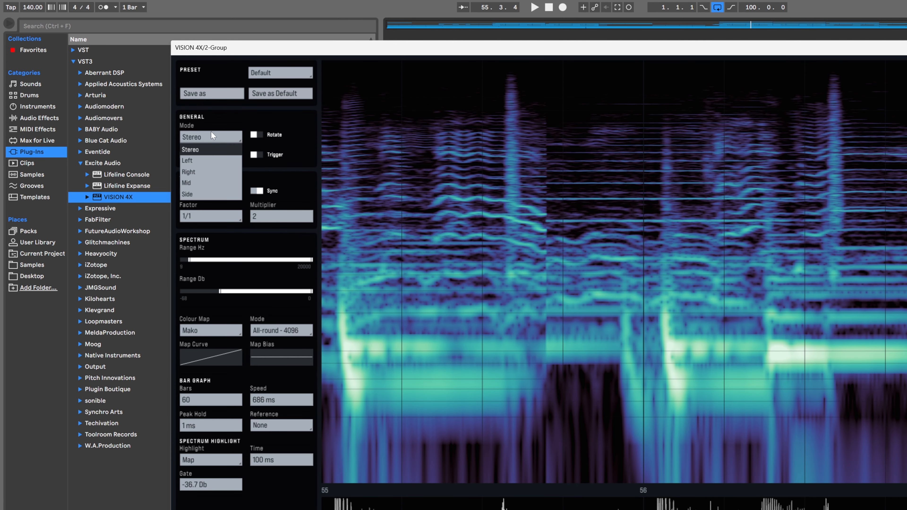
left_click(187, 194)
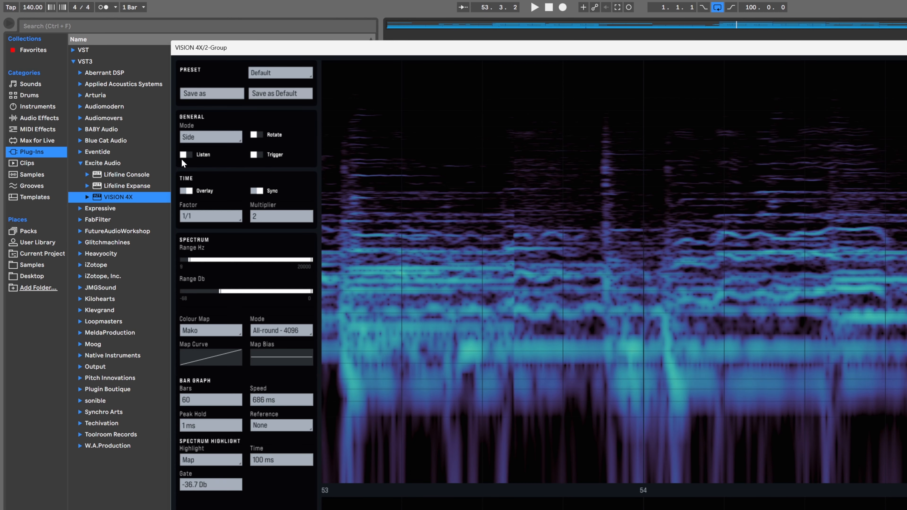
mouse_move(299, 170)
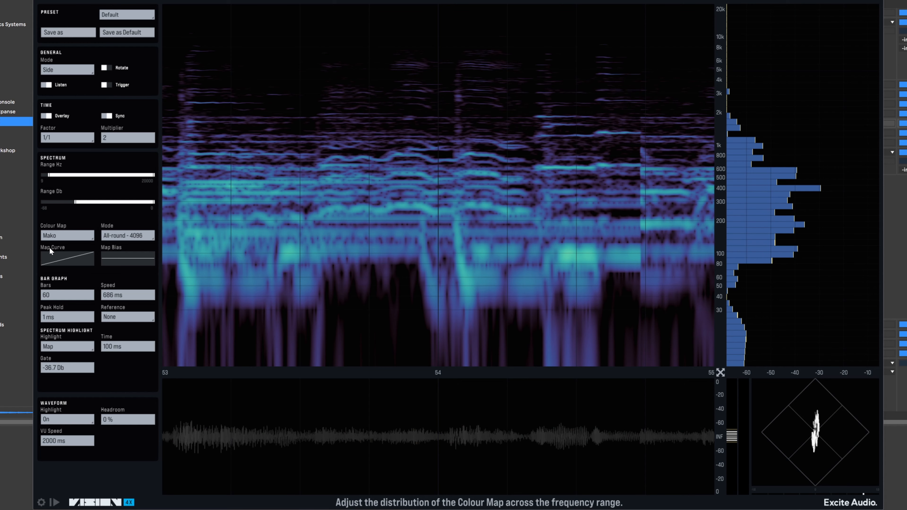
left_click(66, 70)
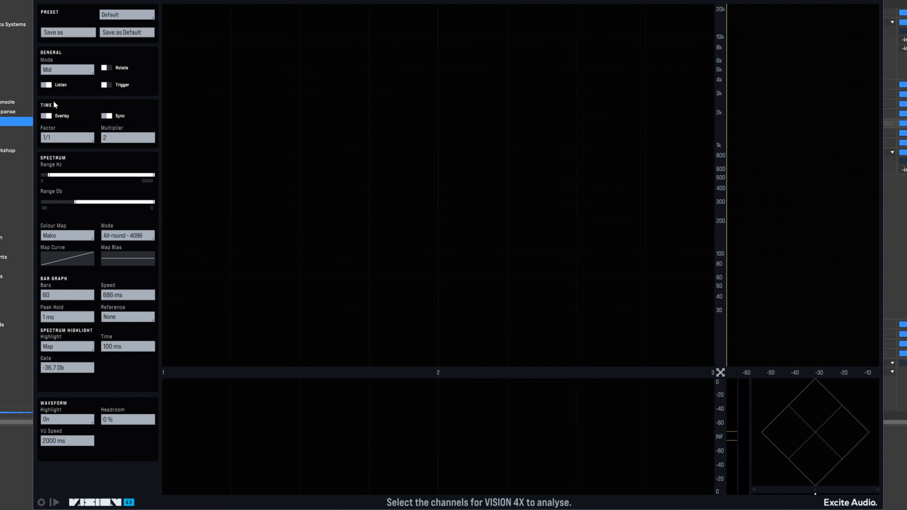
left_click(67, 69)
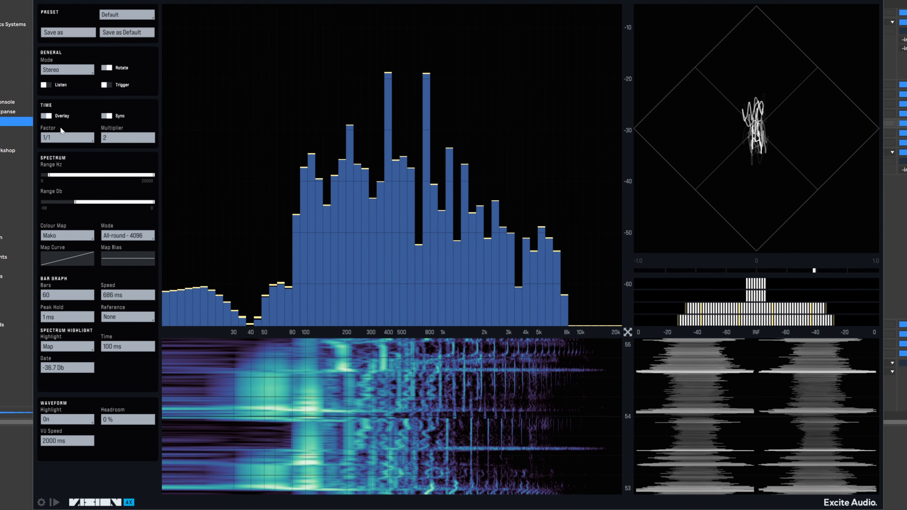
mouse_move(47, 117)
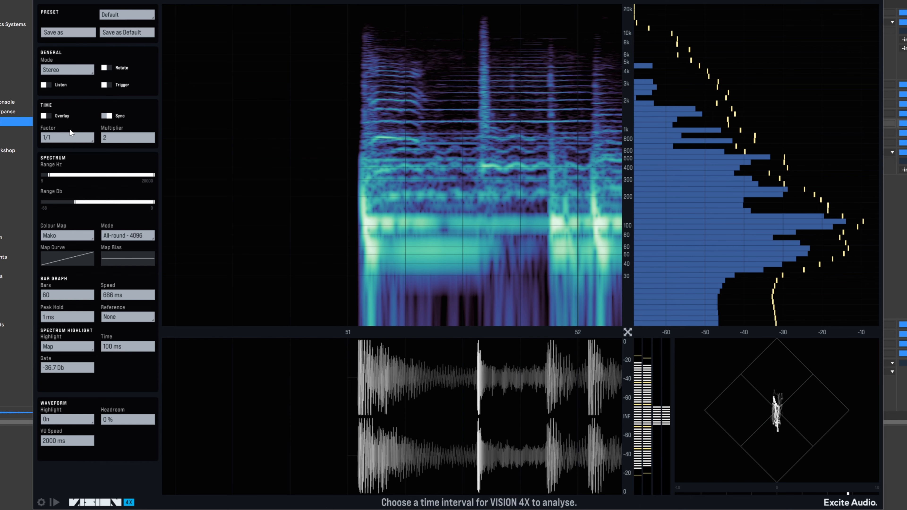
Step: Change the Time setting so the displays reset and await a new time interval
left_click(106, 116)
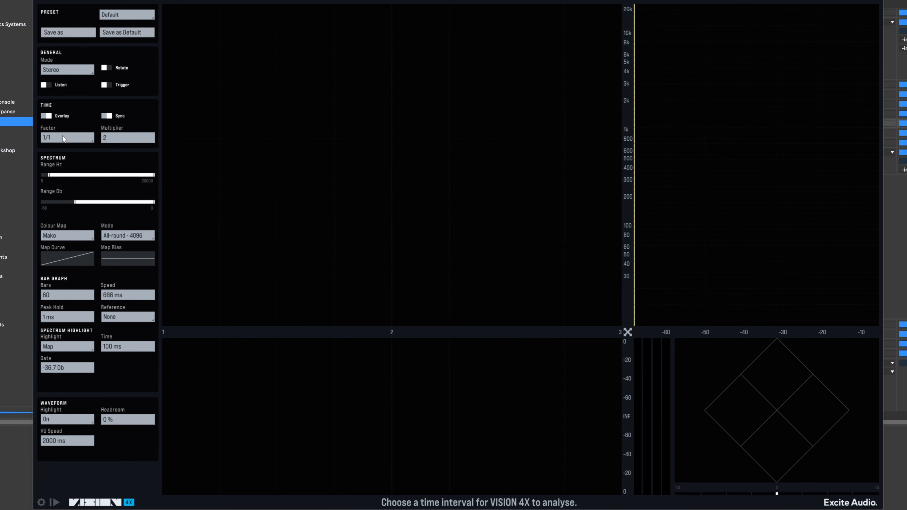
Step: Raise the Time Multiplier to 4 so the displays span bars 1–5
left_click(127, 137)
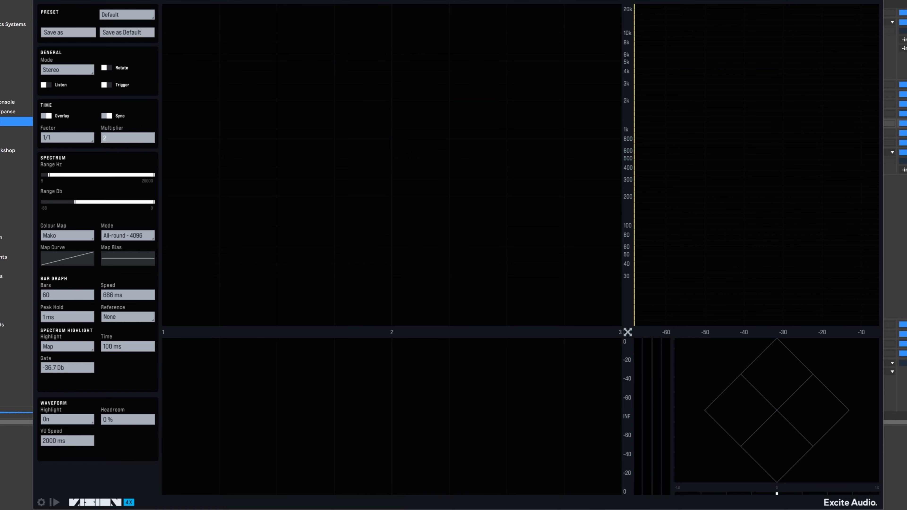
left_click(127, 137)
type("4")
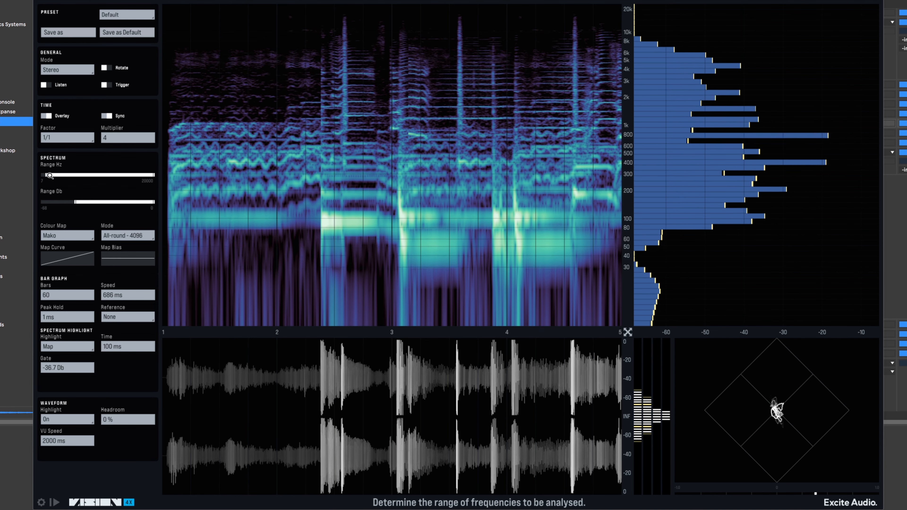
Step: Limit the Spectrum range to about 37 Hz upward and -47 dB to 0 dB
left_click_drag(49, 175, 77, 175)
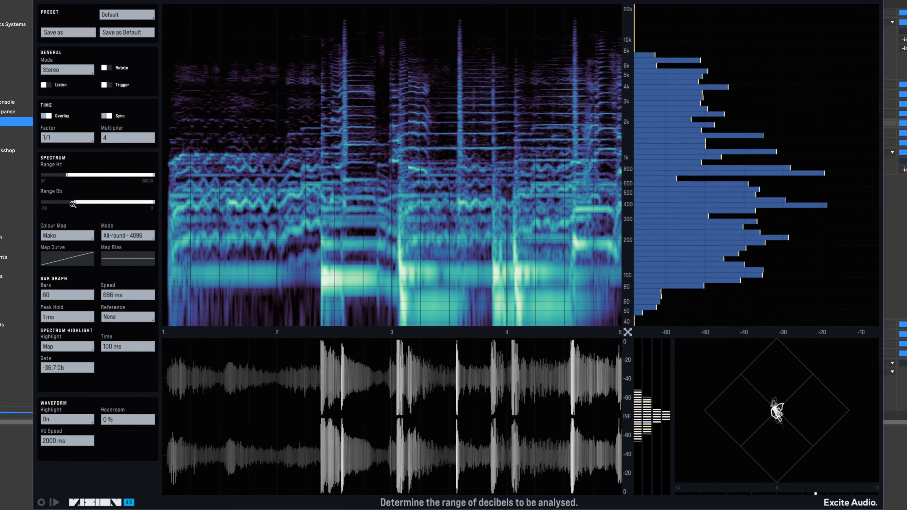
left_click_drag(76, 202, 77, 202)
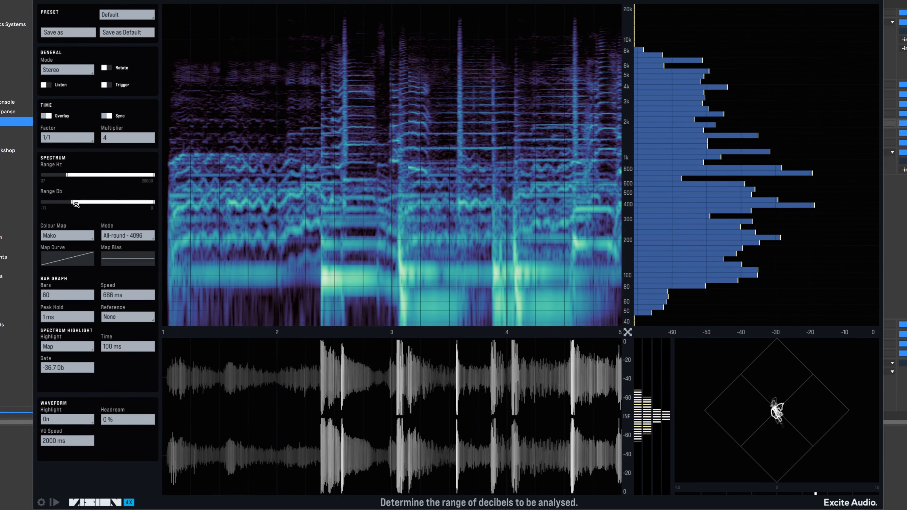
left_click_drag(74, 202, 104, 202)
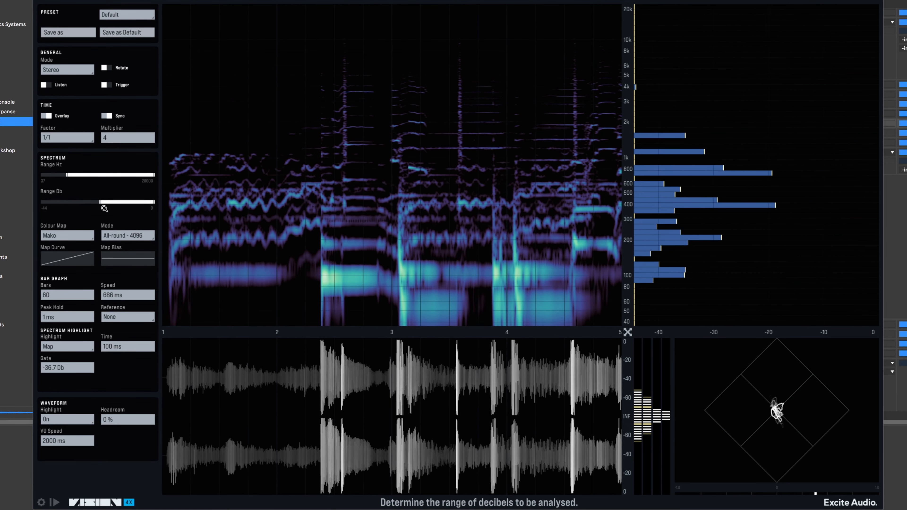
left_click_drag(105, 208, 101, 208)
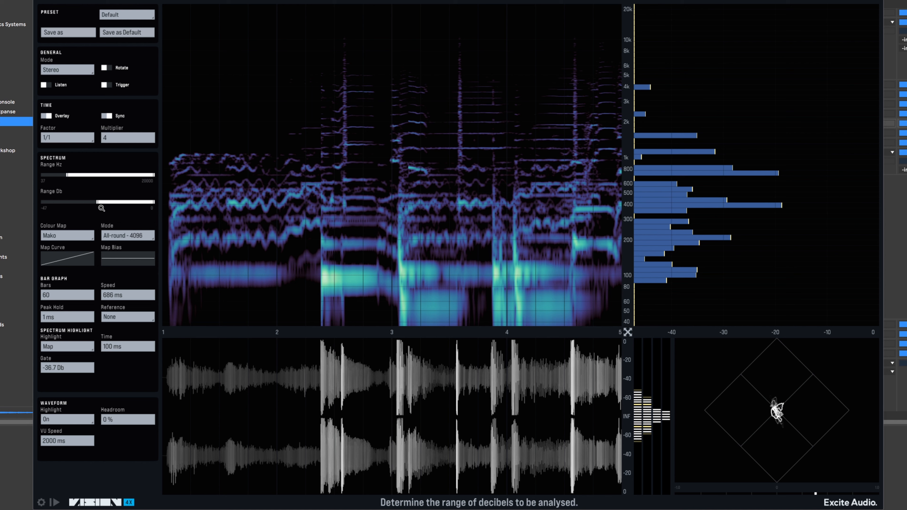
mouse_move(215, 201)
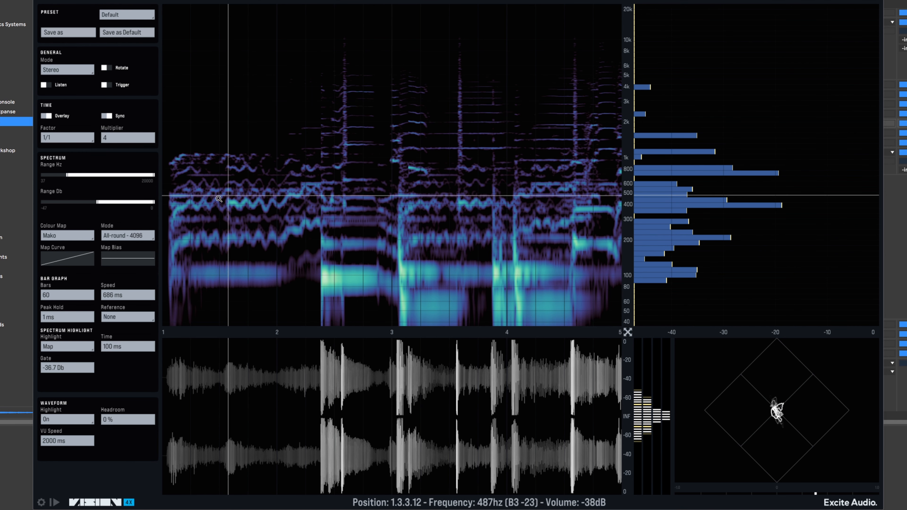
left_click(67, 234)
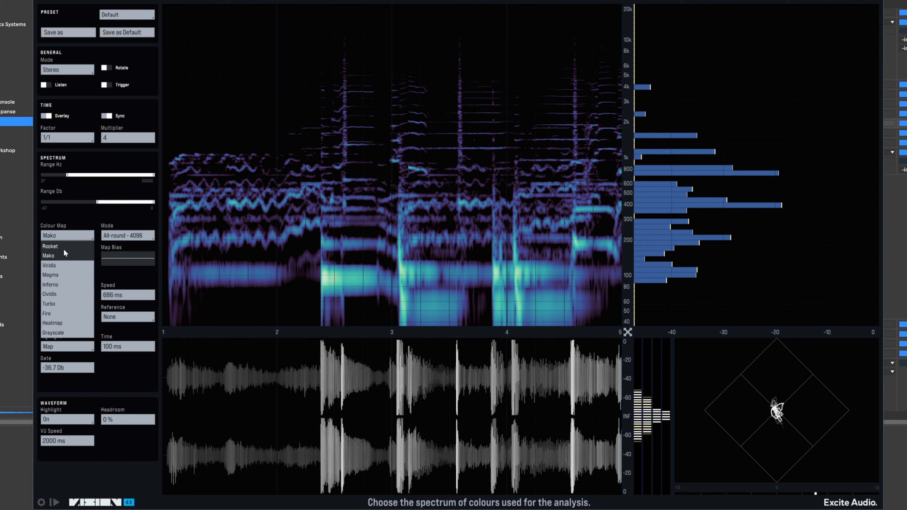
left_click(49, 246)
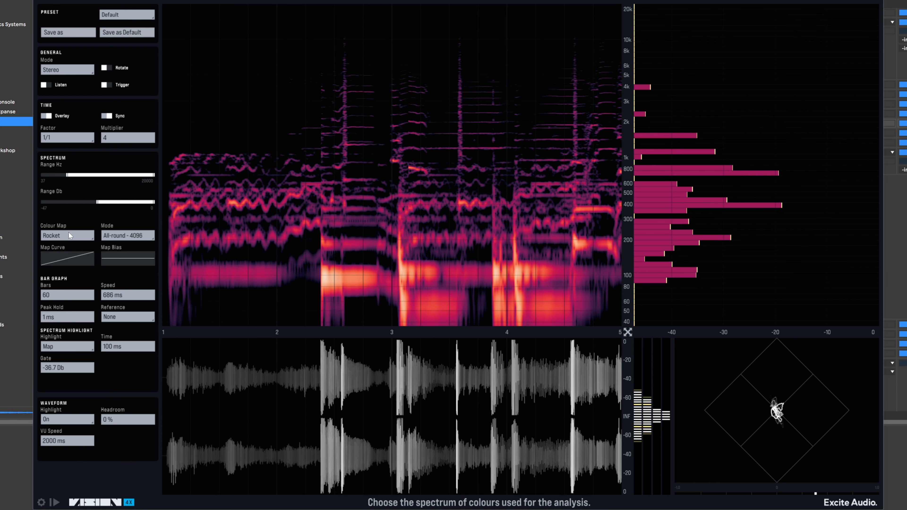
left_click(67, 235)
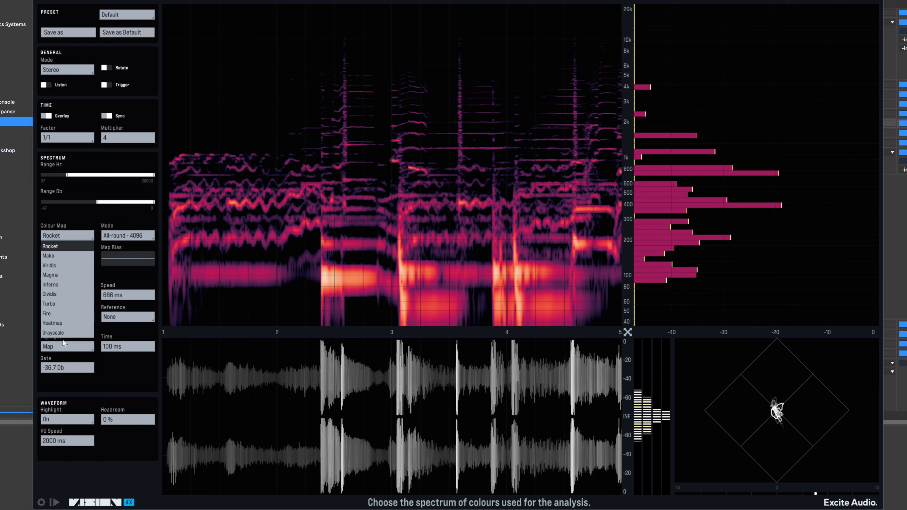
left_click(52, 333)
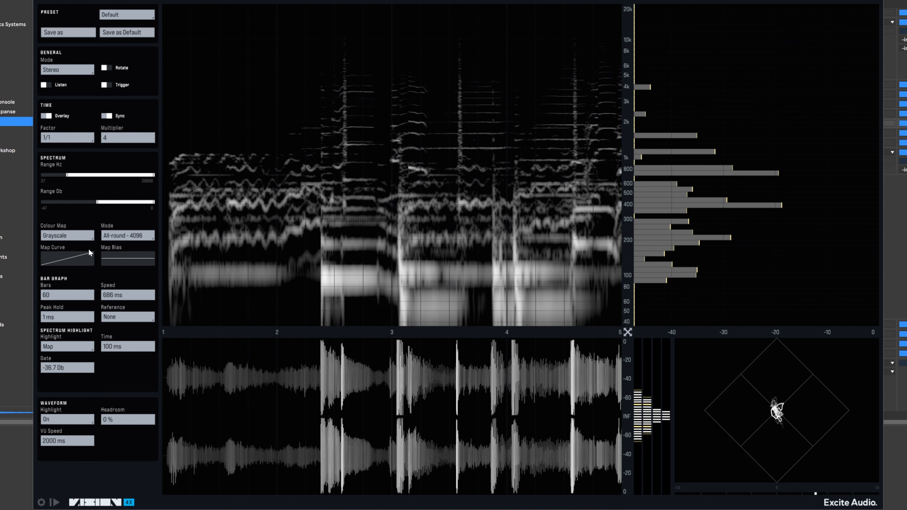
left_click(67, 235)
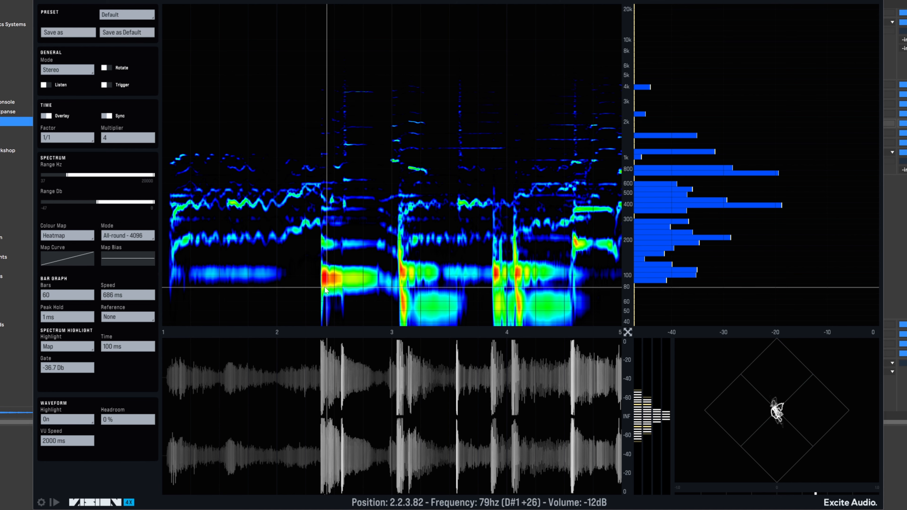
mouse_move(330, 287)
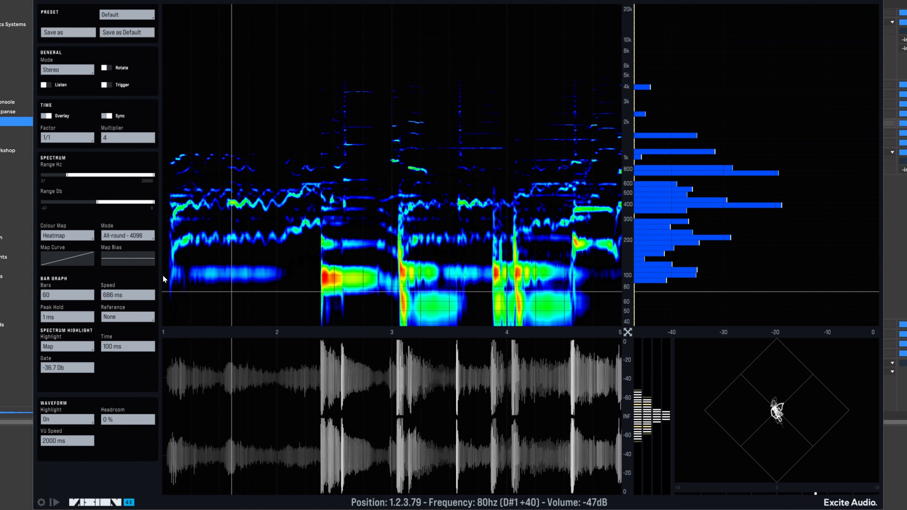
left_click(66, 235)
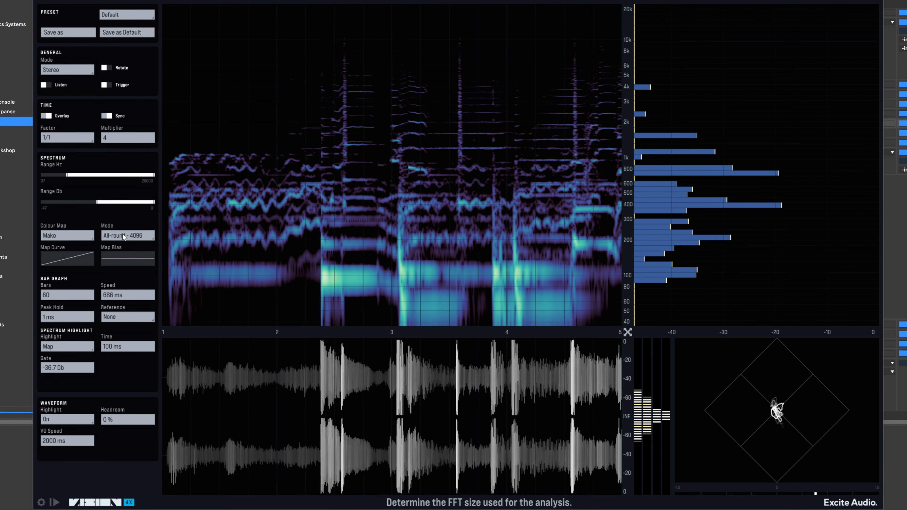
left_click(127, 235)
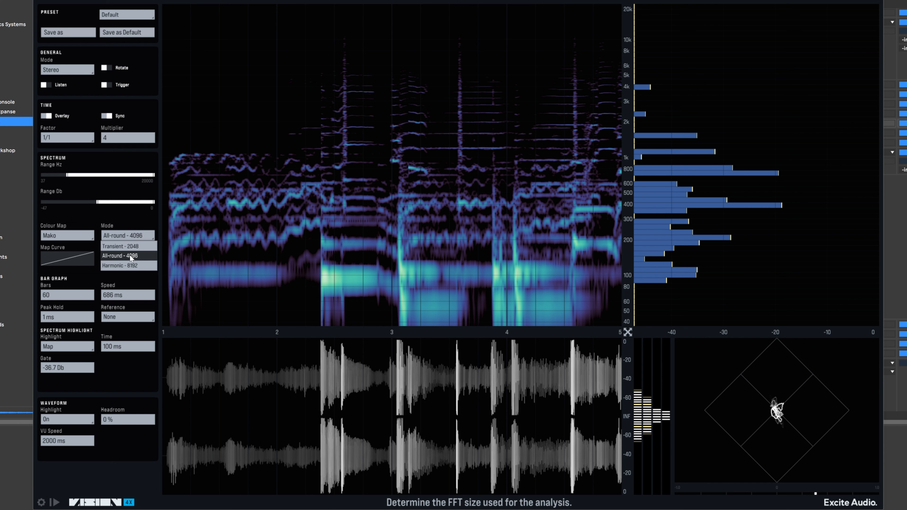
mouse_move(124, 273)
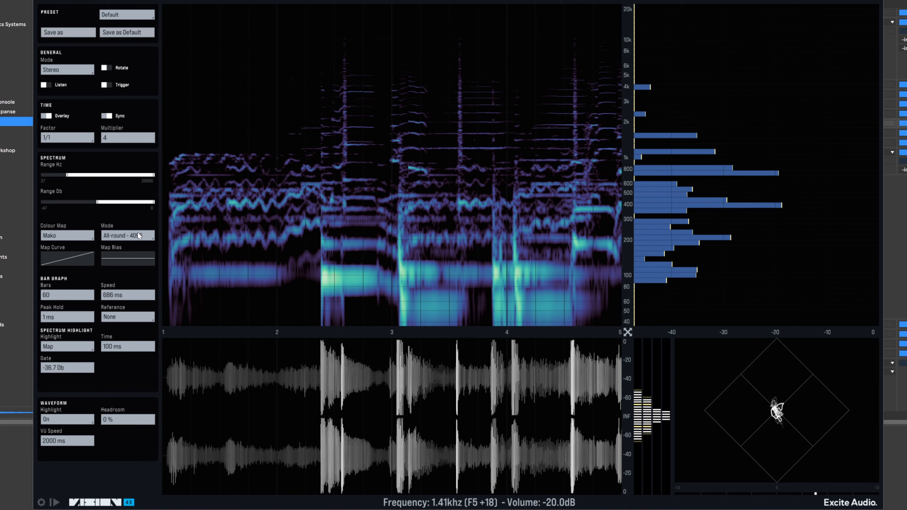
mouse_move(77, 258)
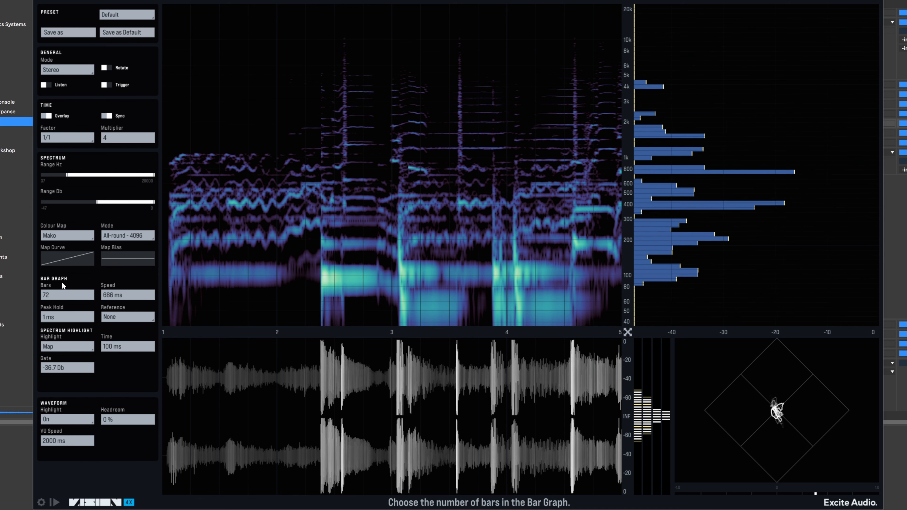
Step: Enable Rotate for the analyzer layout and set Bar Graph Bars to 108
left_click(105, 67)
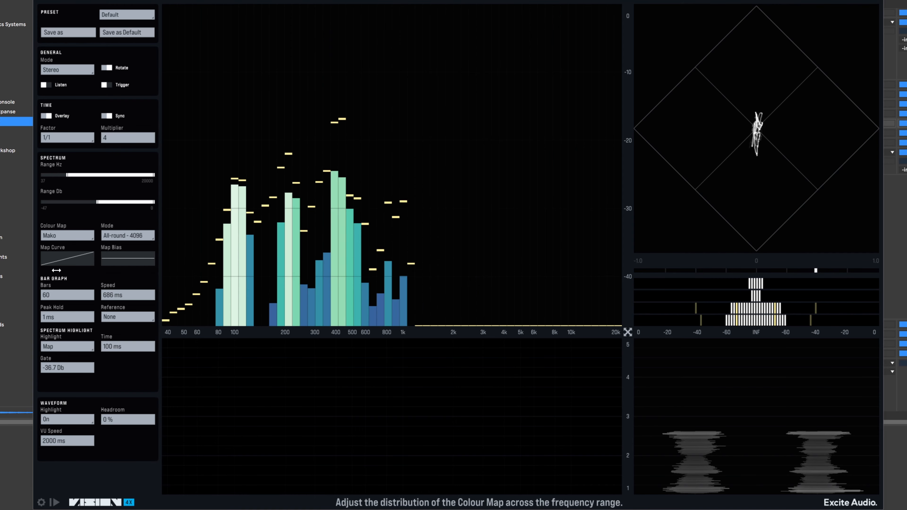
left_click(67, 295)
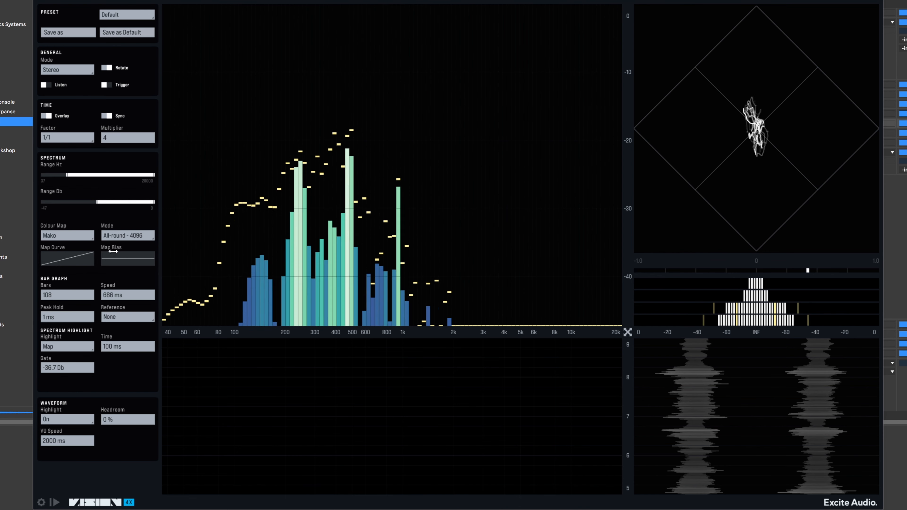
mouse_move(66, 295)
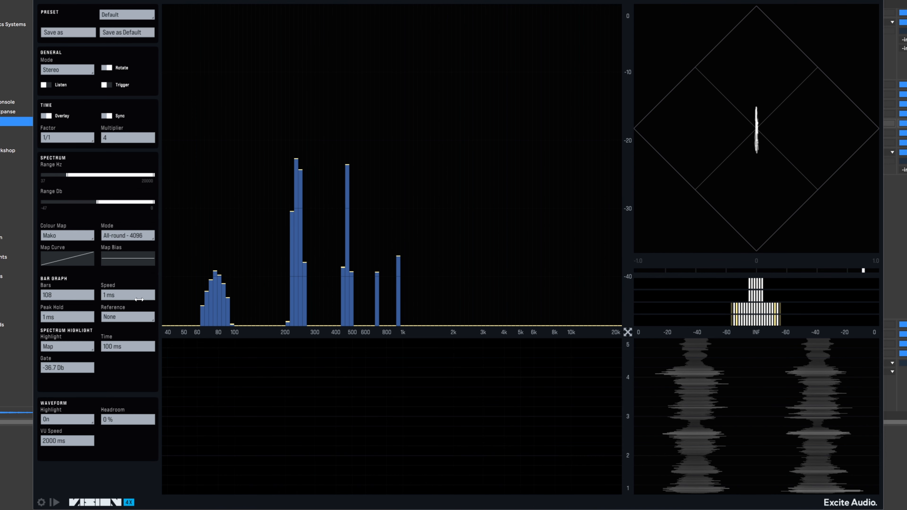
mouse_move(127, 295)
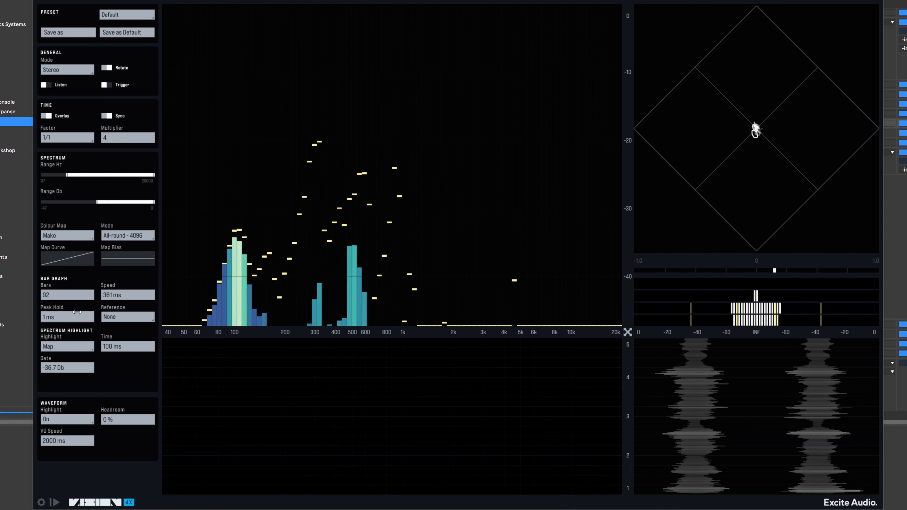
mouse_move(58, 317)
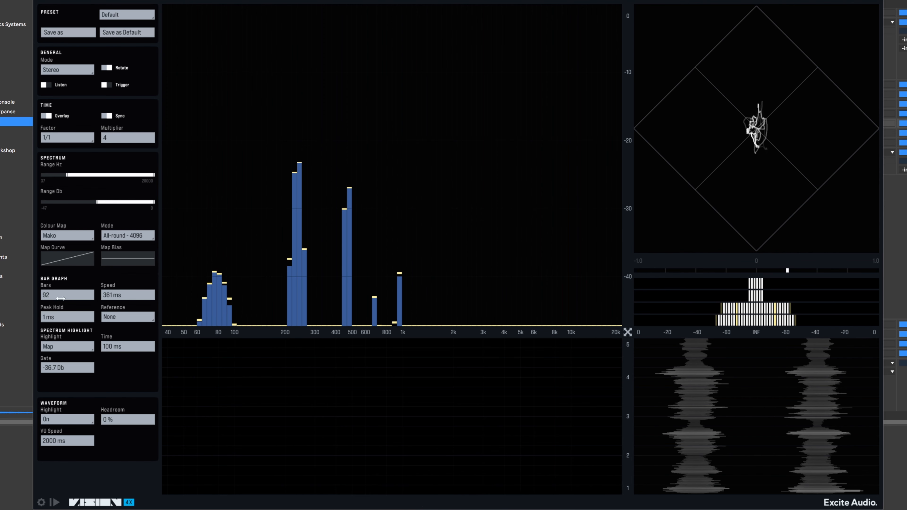
Step: Adjust the Bar Graph to 92 bars with a 361 ms speed
left_click(126, 316)
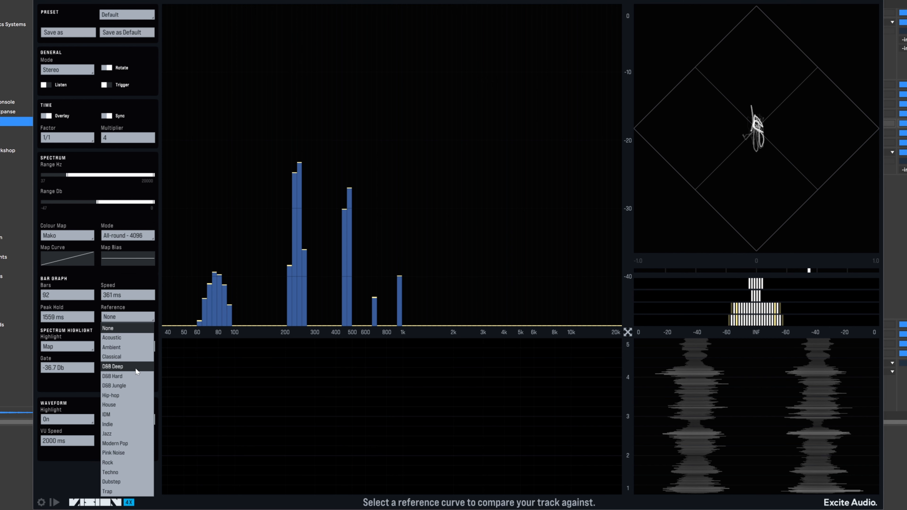
mouse_move(127, 425)
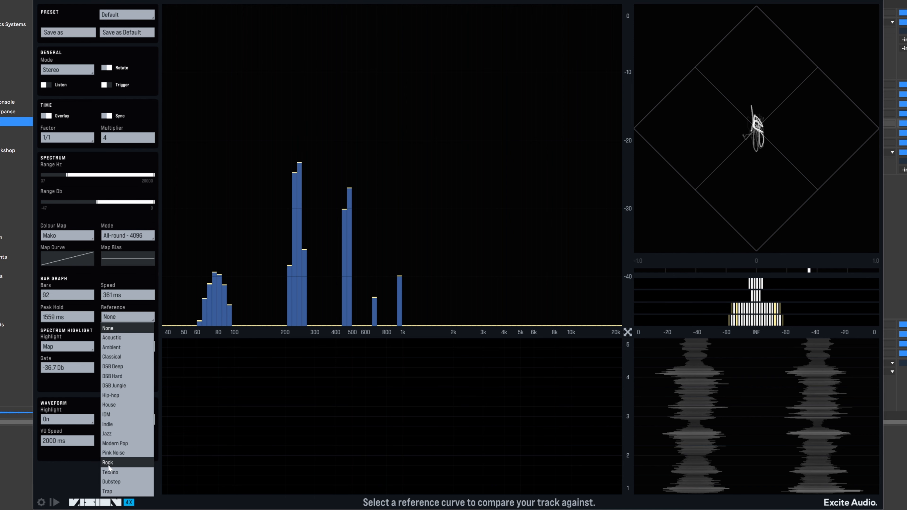
Step: Choose Hip-hop as the reference curve overlaid on the bar graph
left_click(110, 395)
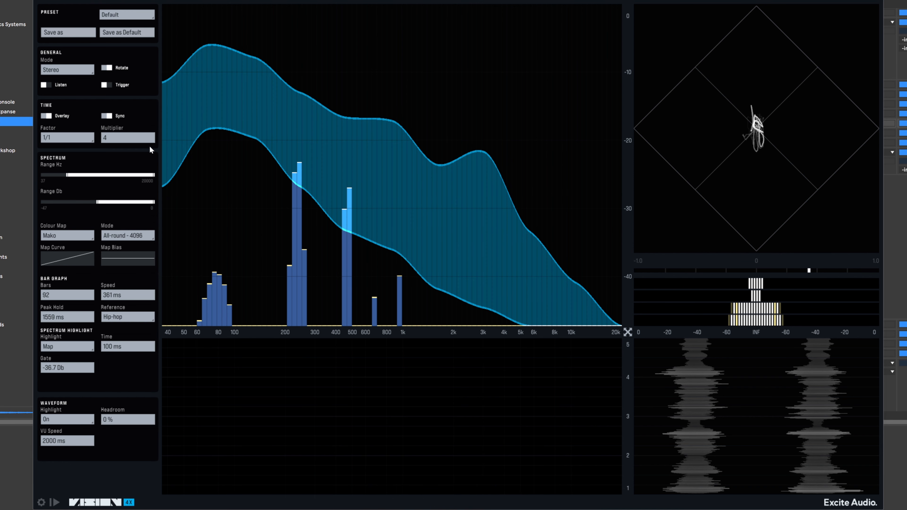
mouse_move(552, 307)
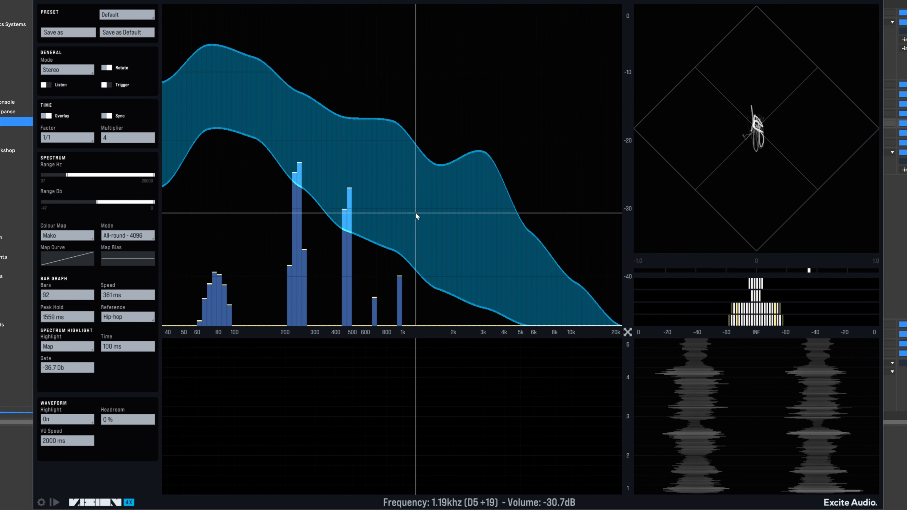
mouse_move(418, 203)
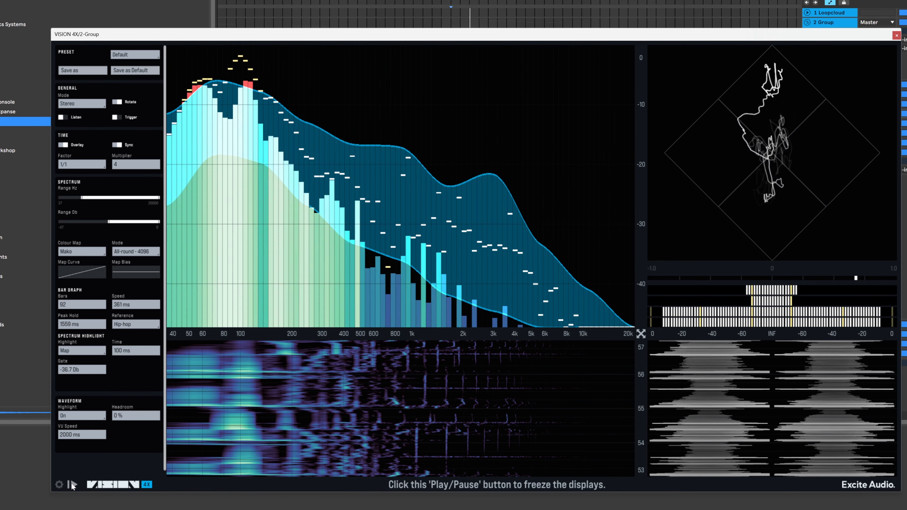
Step: Freeze the analyzer displays before changing the bar graph to 56 bars at 245 ms
left_click(73, 484)
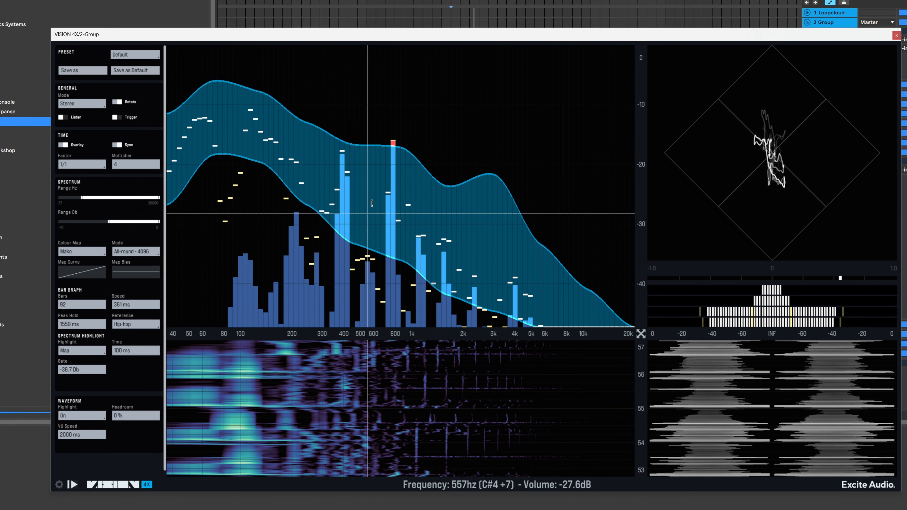
mouse_move(294, 203)
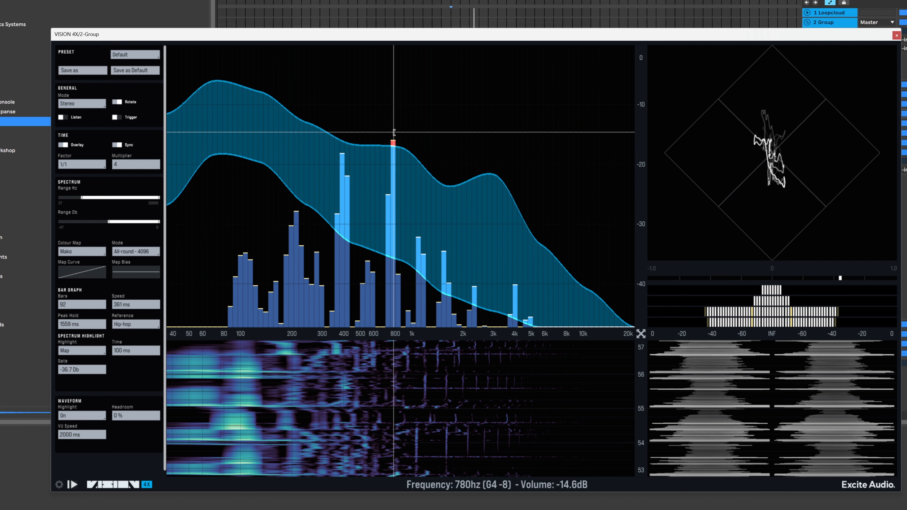
mouse_move(229, 136)
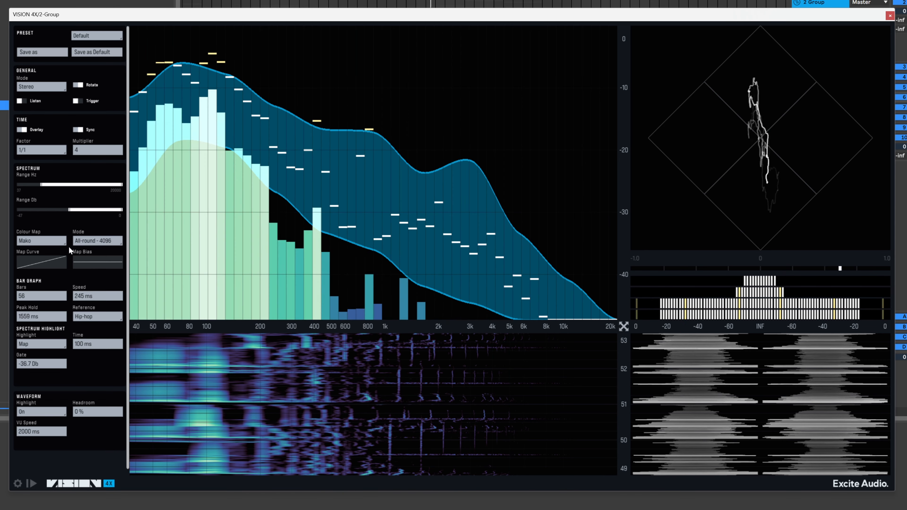
Step: Freeze the displays again and keep Hip-hop selected in the reference curve list
left_click(41, 295)
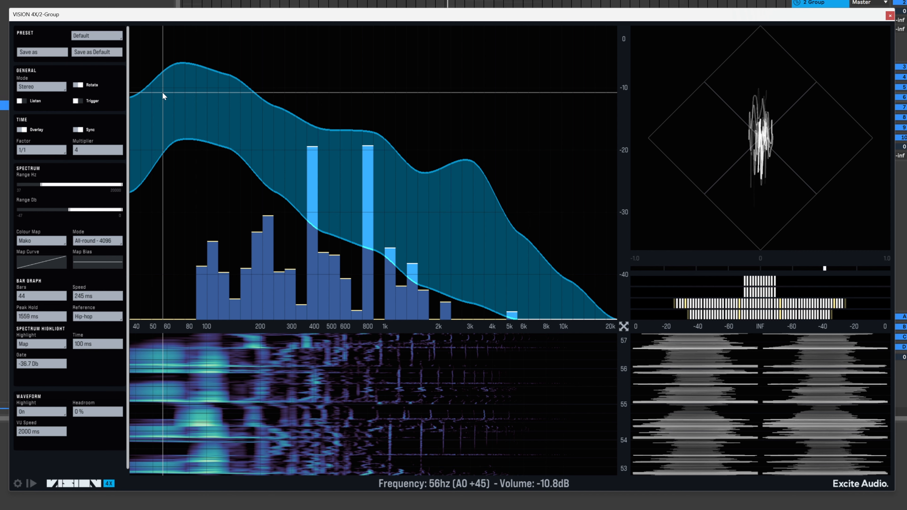
left_click(97, 317)
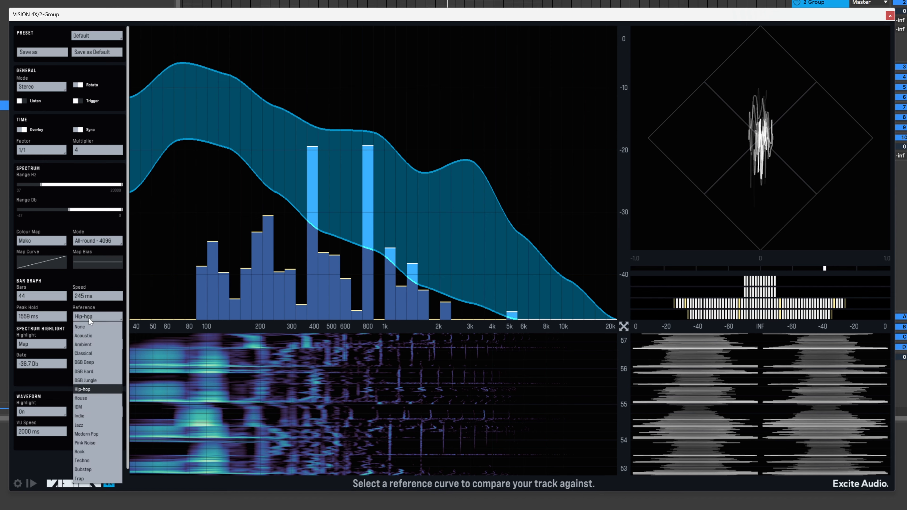
mouse_move(88, 308)
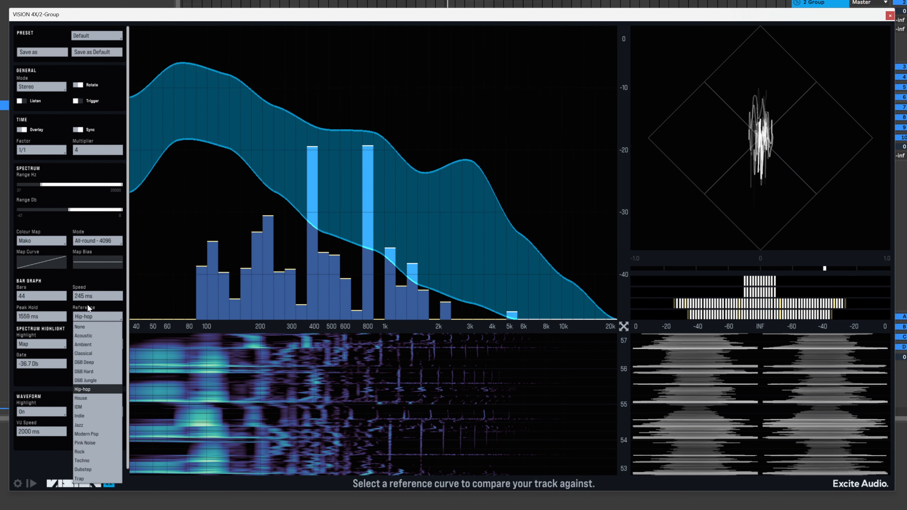
left_click(83, 389)
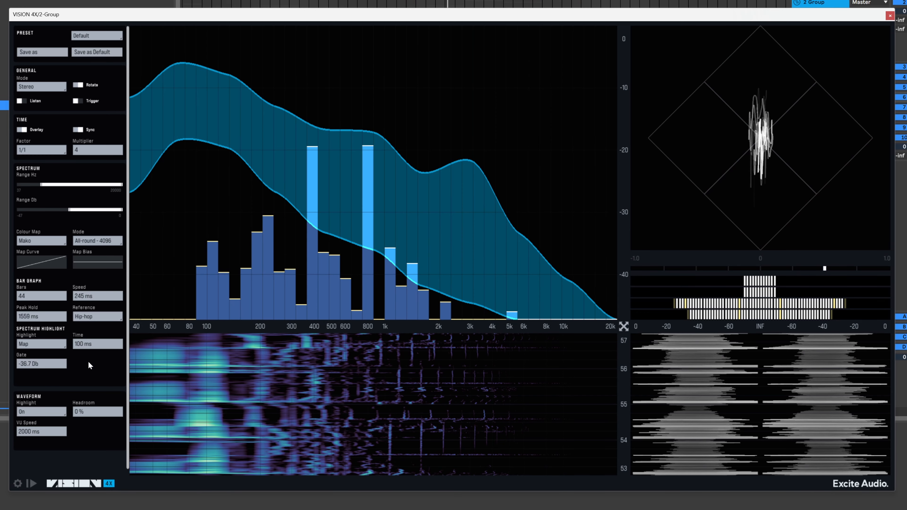
mouse_move(70, 196)
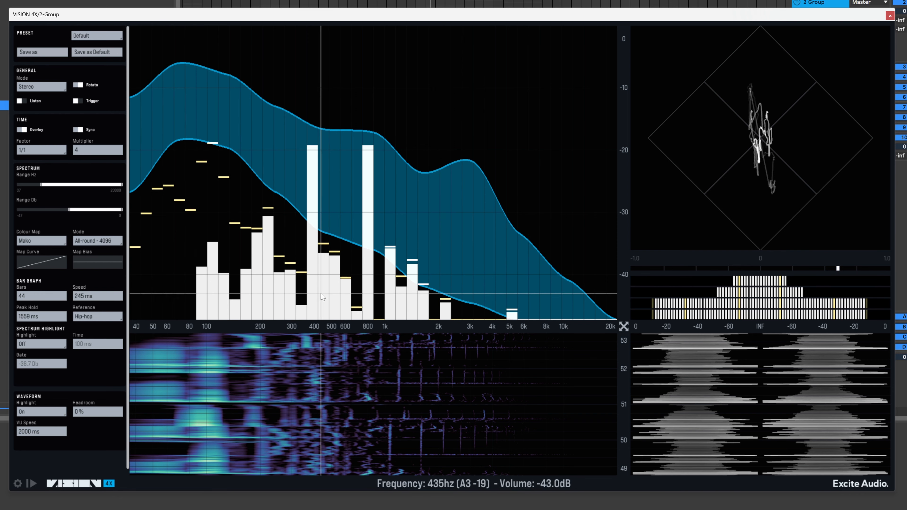
left_click(41, 343)
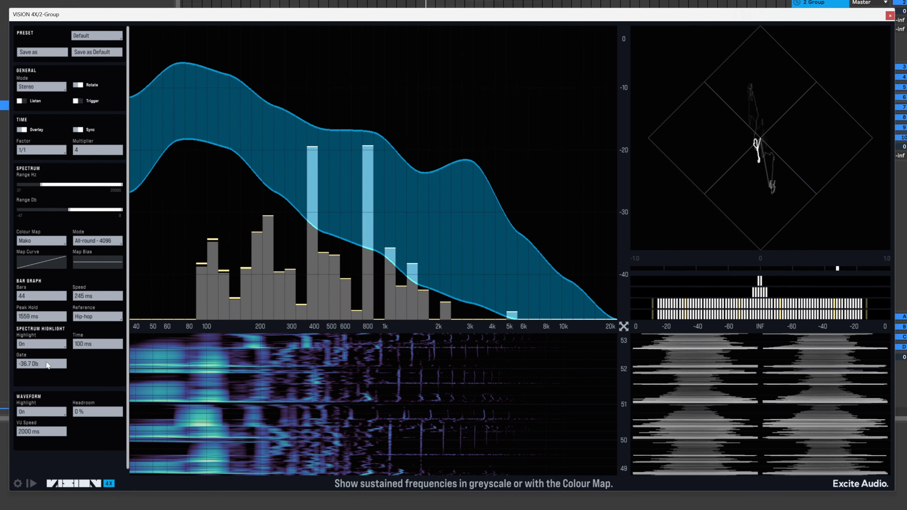
mouse_move(219, 243)
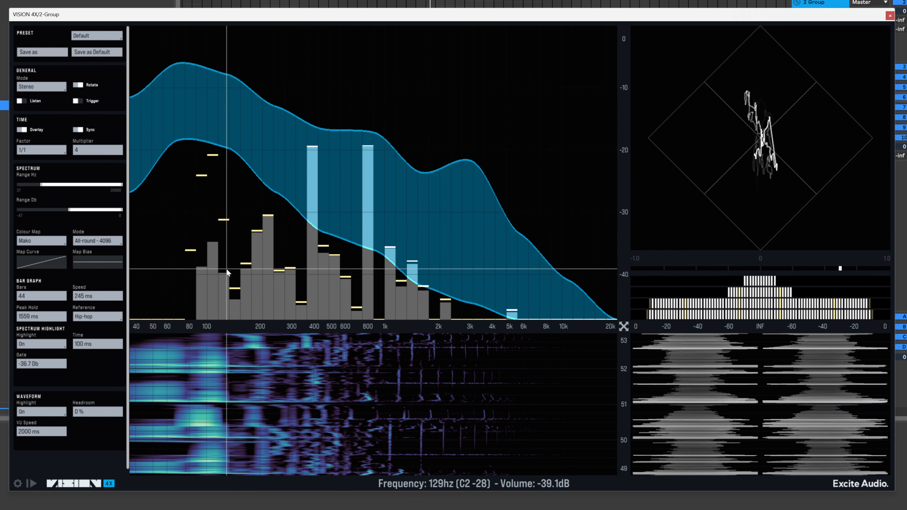
mouse_move(268, 304)
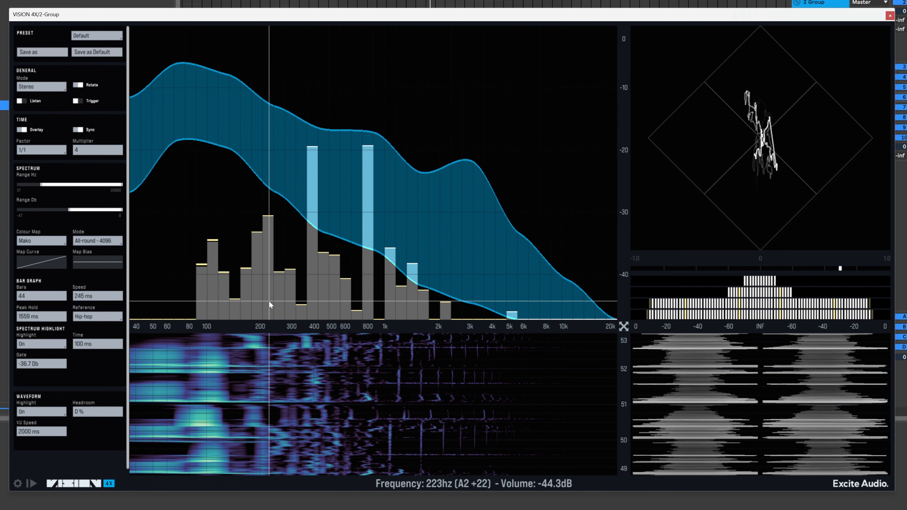
left_click(41, 343)
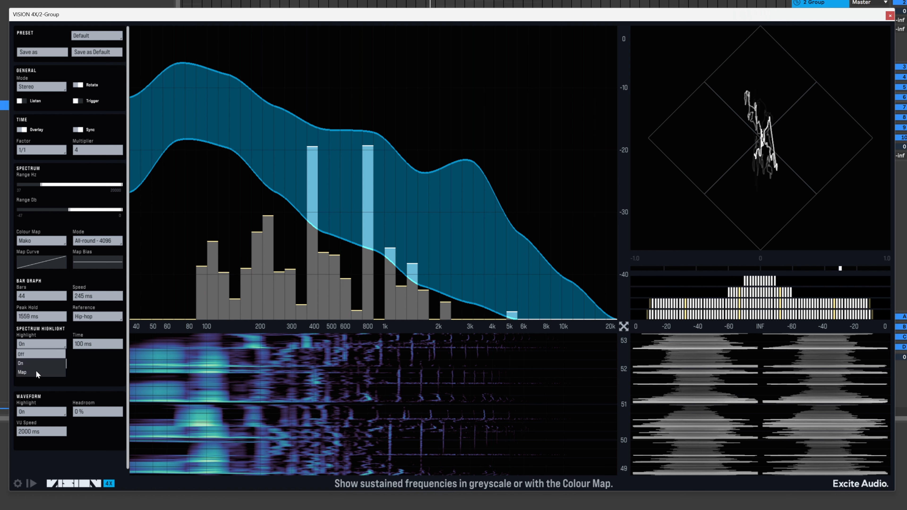
left_click(22, 371)
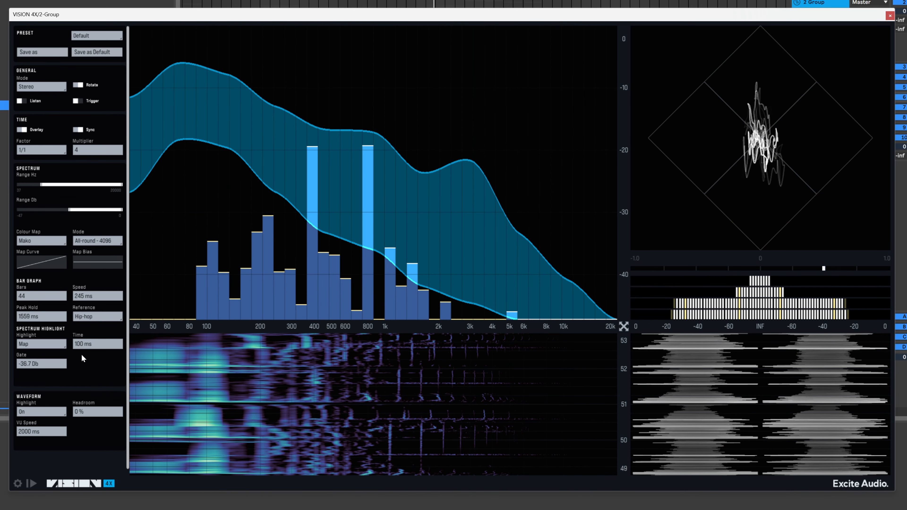
mouse_move(83, 347)
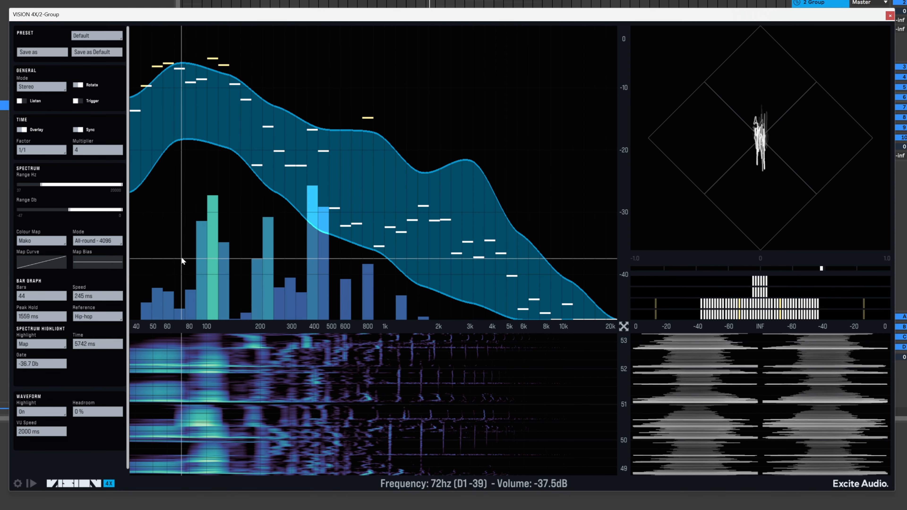
mouse_move(214, 219)
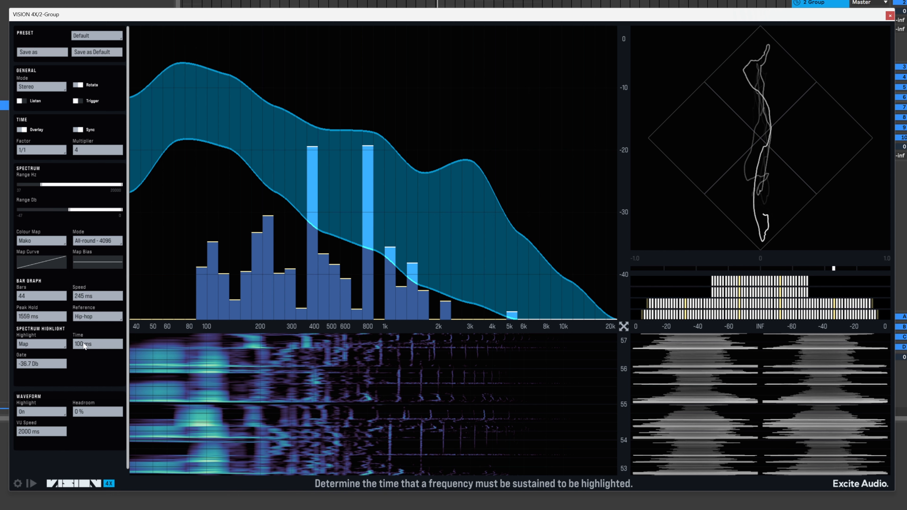
mouse_move(58, 372)
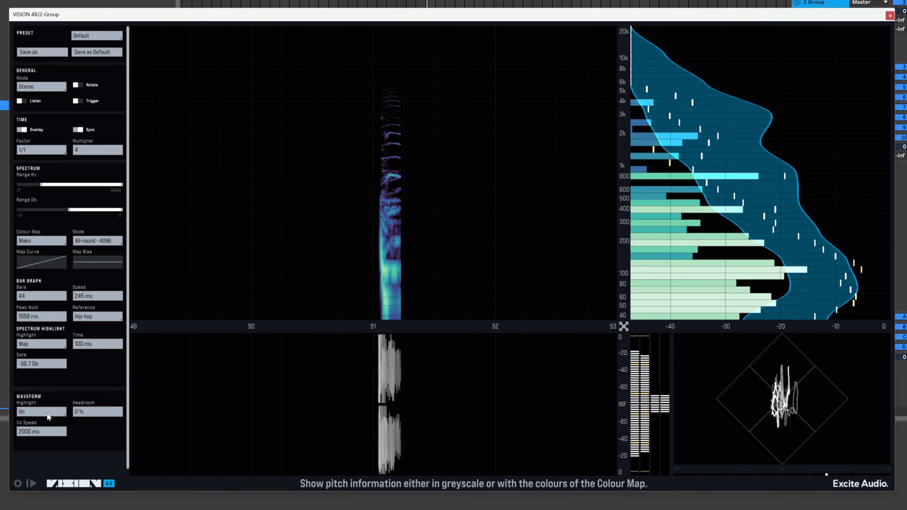
Step: Turn the waveform highlight Off, leaving a plain white waveform
left_click(41, 411)
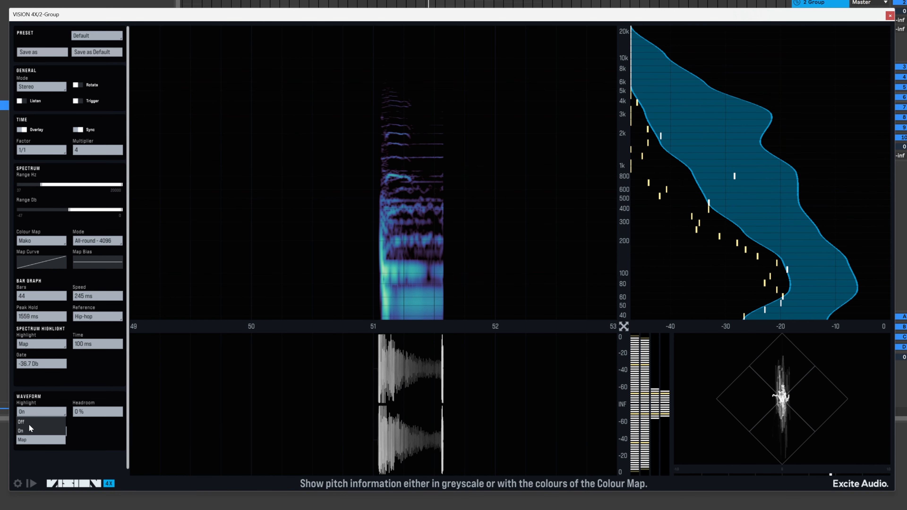
left_click(22, 421)
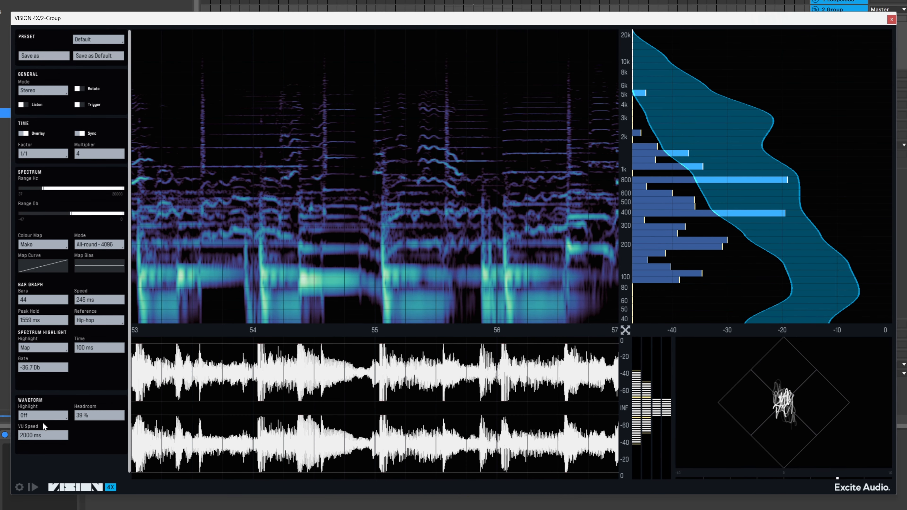
mouse_move(719, 402)
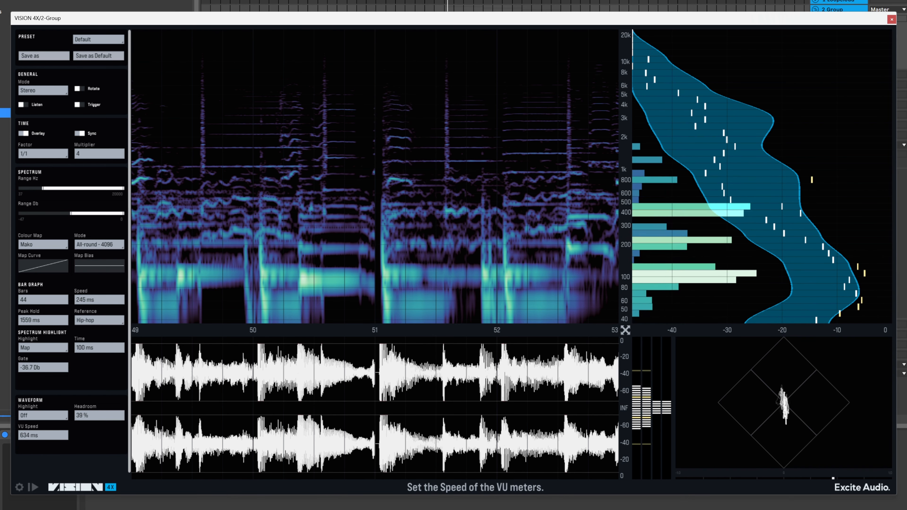
Step: Drag the Waveform VU Speed down from 2000 ms toward 634 ms
left_click(42, 435)
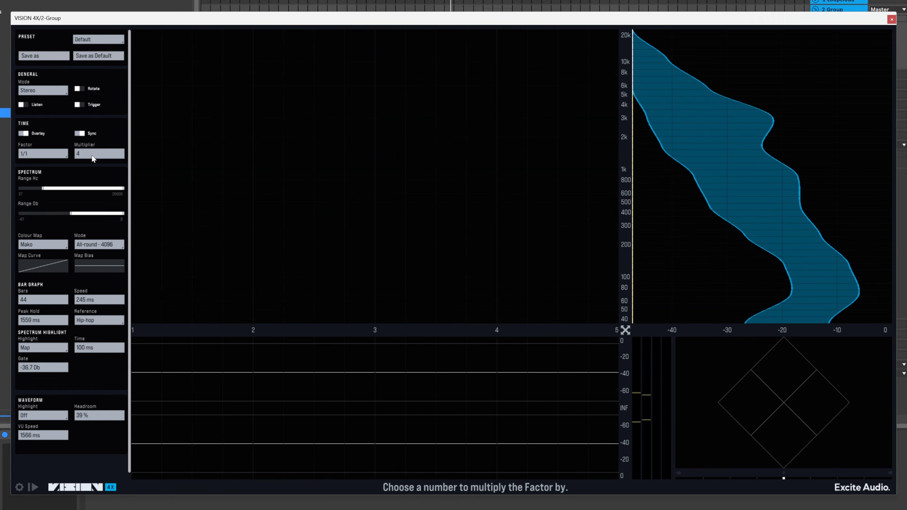
mouse_move(260, 275)
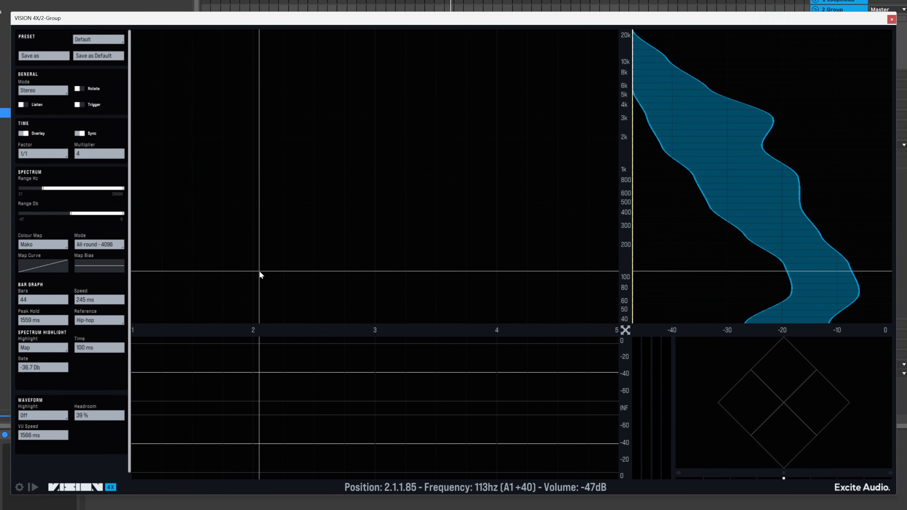
mouse_move(444, 3)
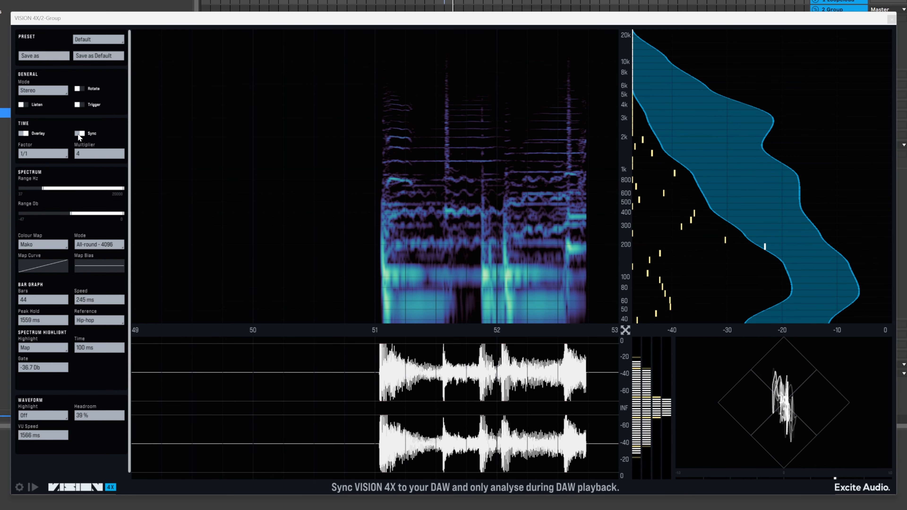
Step: Switch the Time section's Sync off so the axis reads in milliseconds (592 ms)
left_click(79, 133)
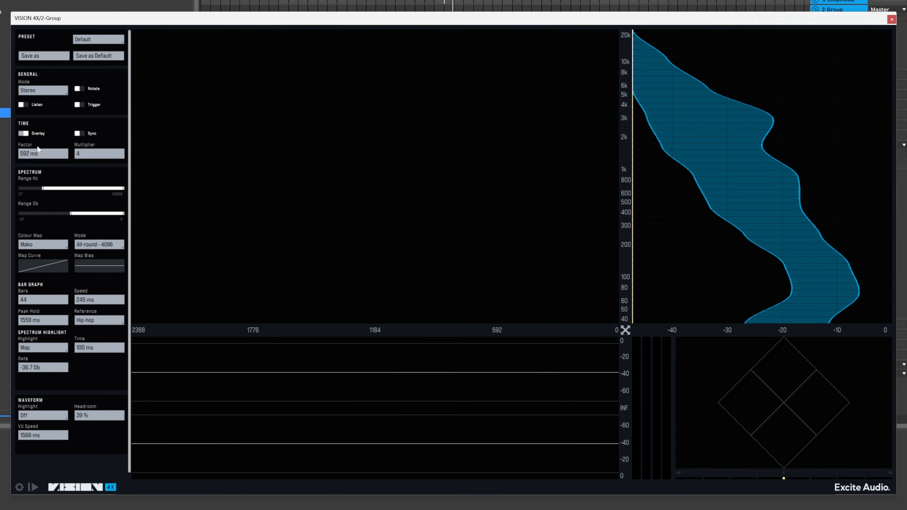